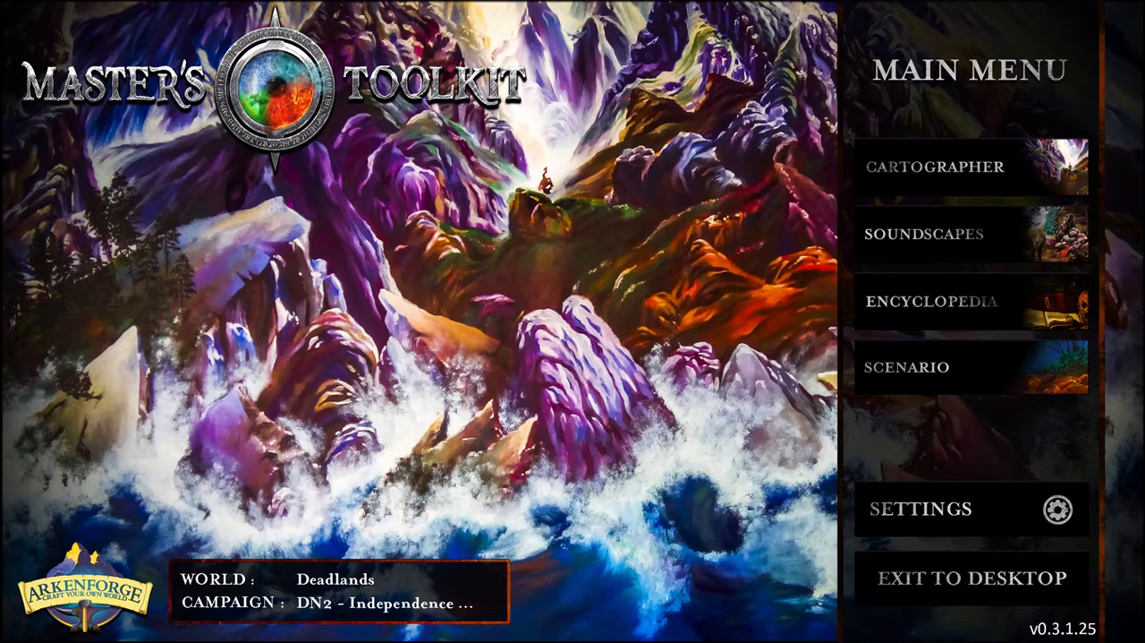
Step: Leave the Master's Toolkit main menu to show the FlowScape island map scene
{"action": "left_click", "coordinate": [940, 166]}
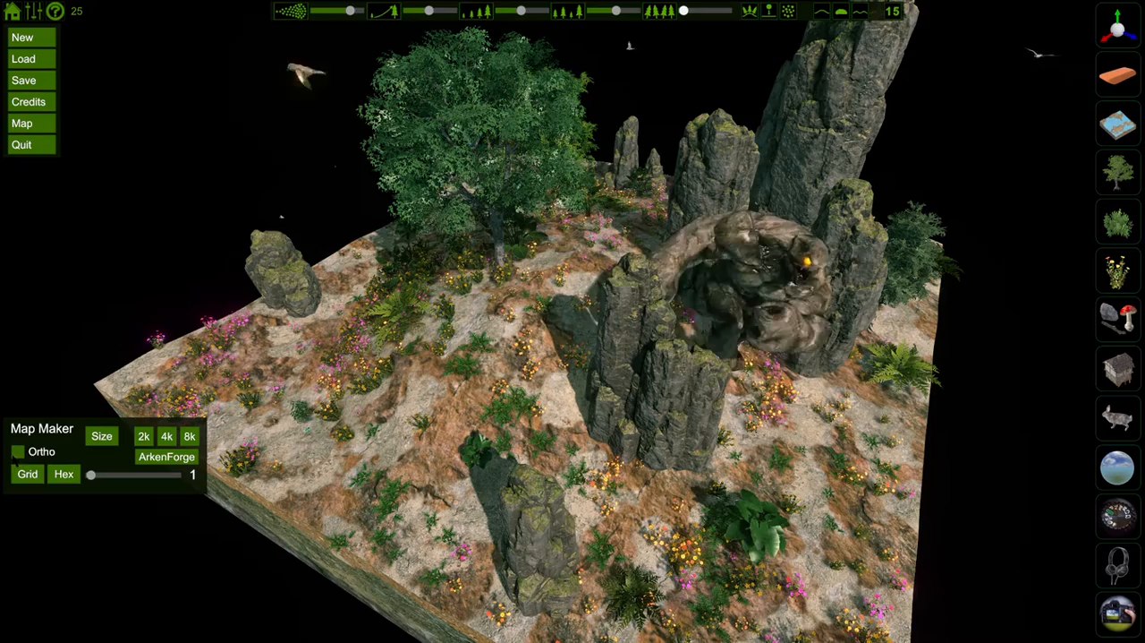
Step: Enable Ortho in the Map Maker panel for a top-down square view of the map
{"action": "left_click", "coordinate": [18, 451]}
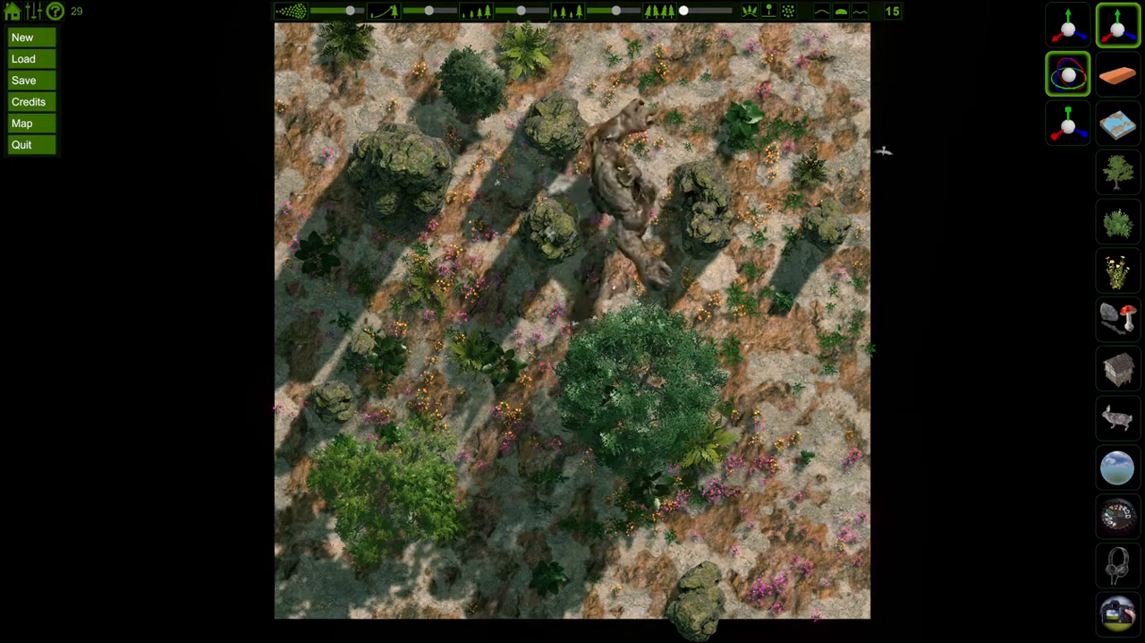
Step: Bring up HandBrake's Open Source browser on the Videos > Captures folder
{"action": "left_click", "coordinate": [627, 195]}
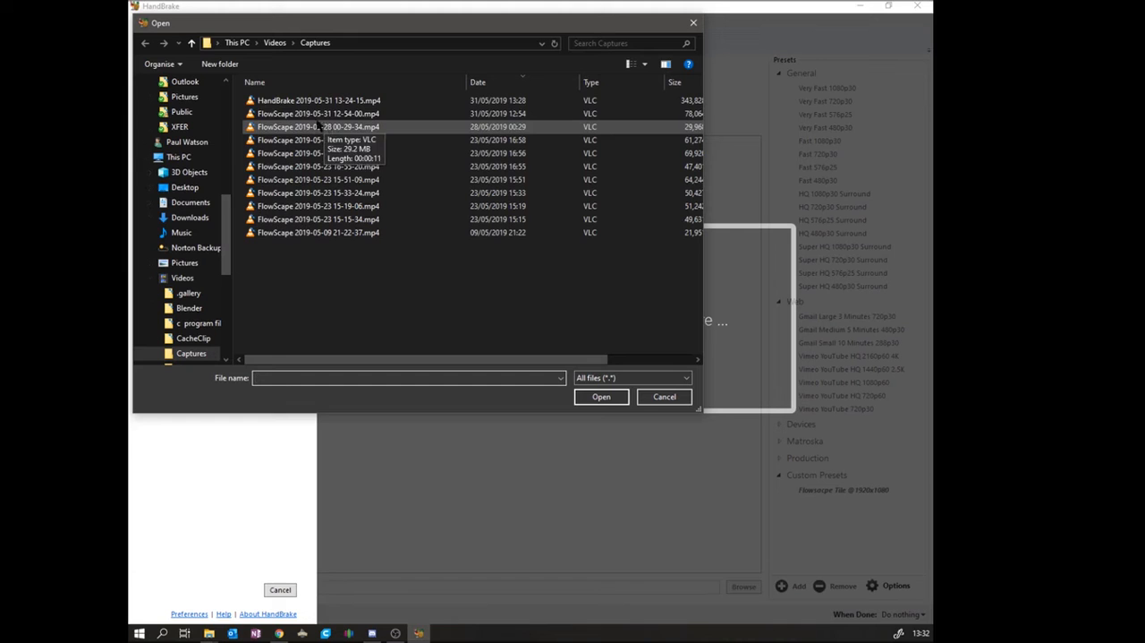
{"action": "left_click", "coordinate": [318, 115]}
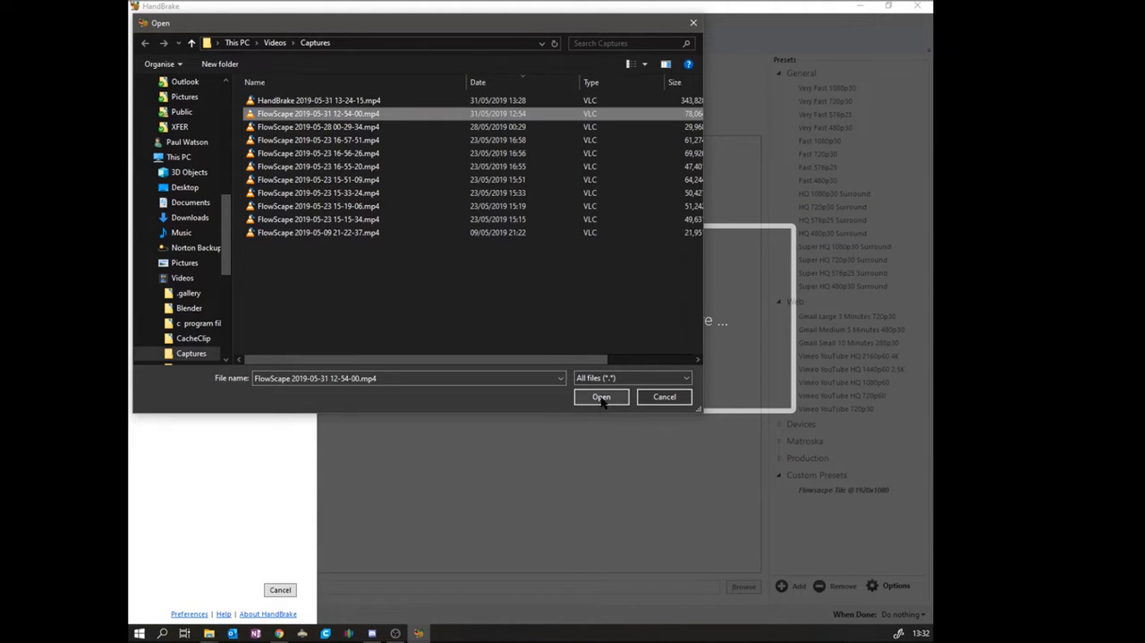
{"action": "left_click", "coordinate": [602, 398]}
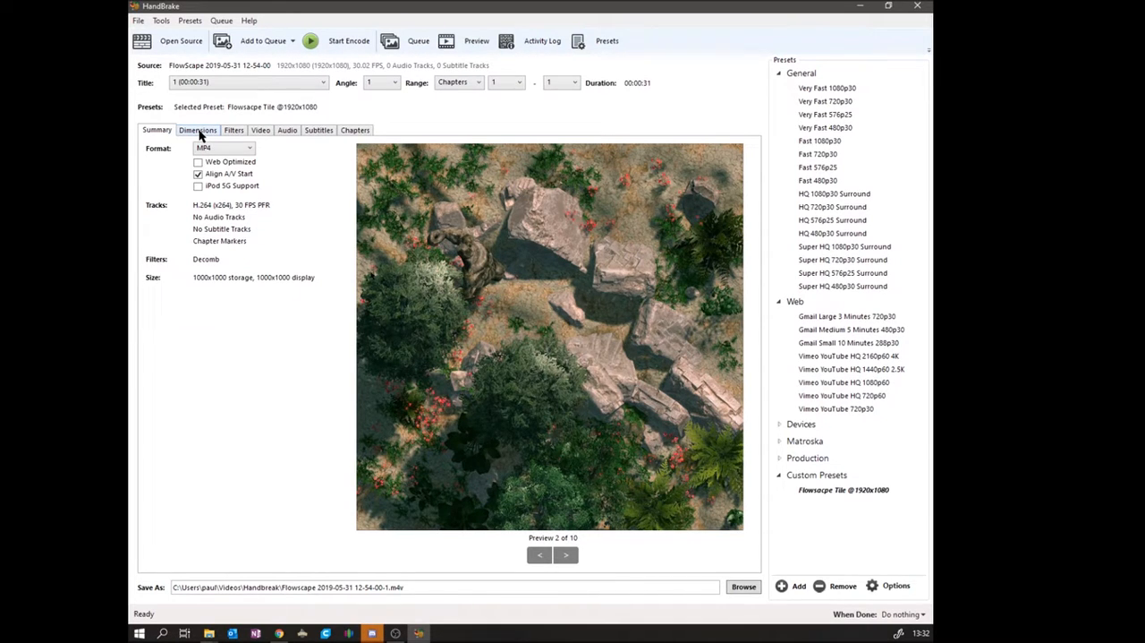
Step: Show Dimensions with 1000x1000 output and custom crop 40 top/bottom, 460 left/right
{"action": "left_click", "coordinate": [196, 129]}
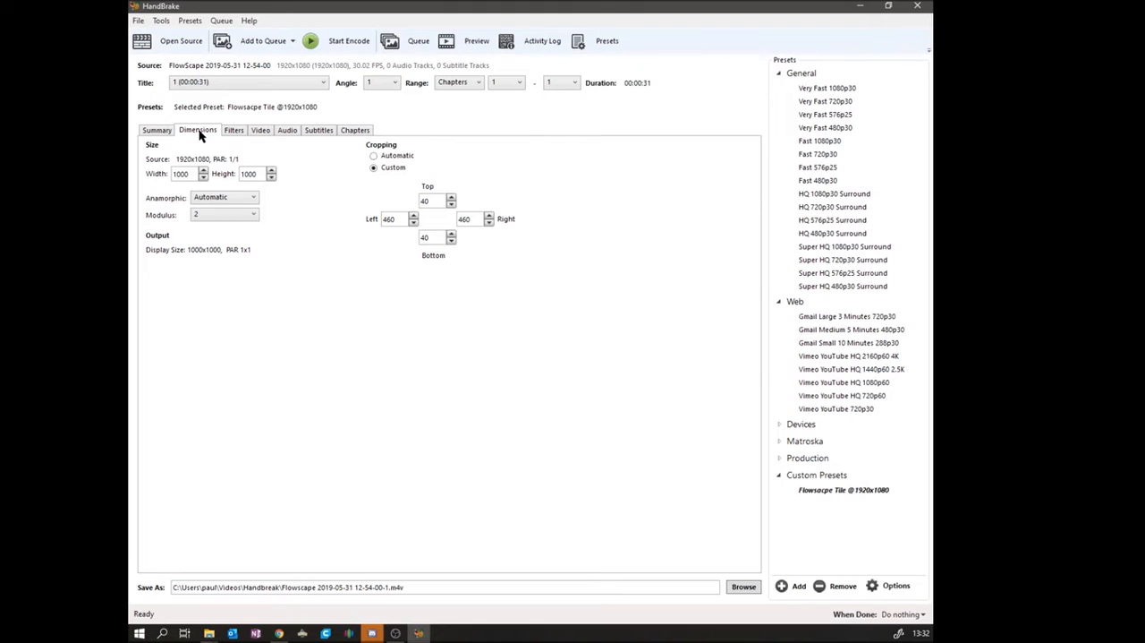
{"action": "mouse_move", "coordinate": [185, 182]}
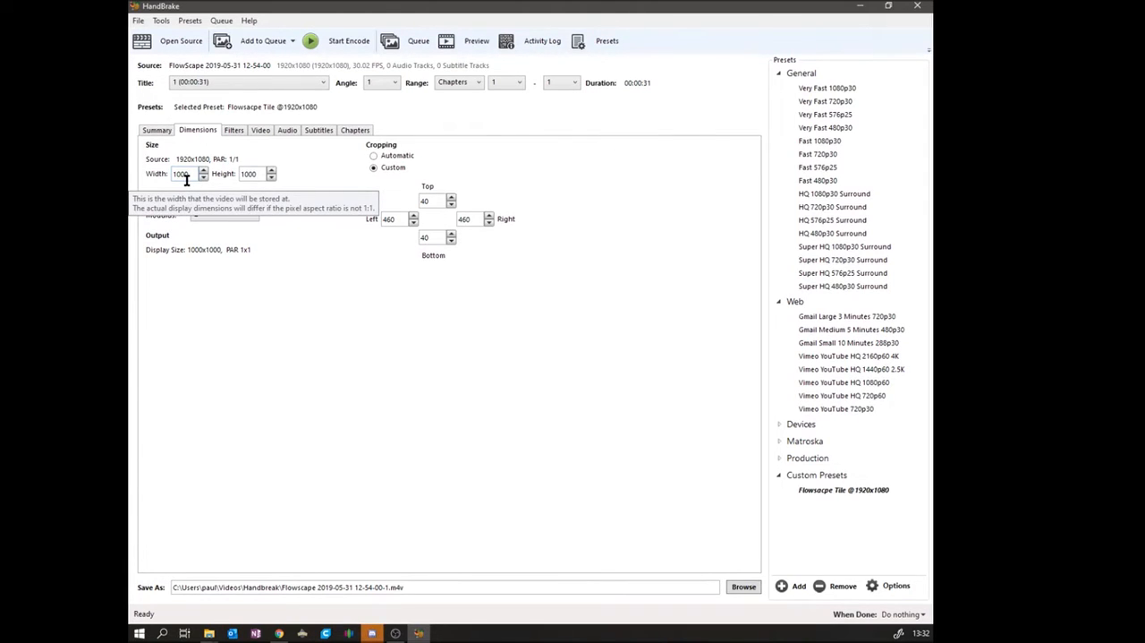
{"action": "mouse_move", "coordinate": [254, 188]}
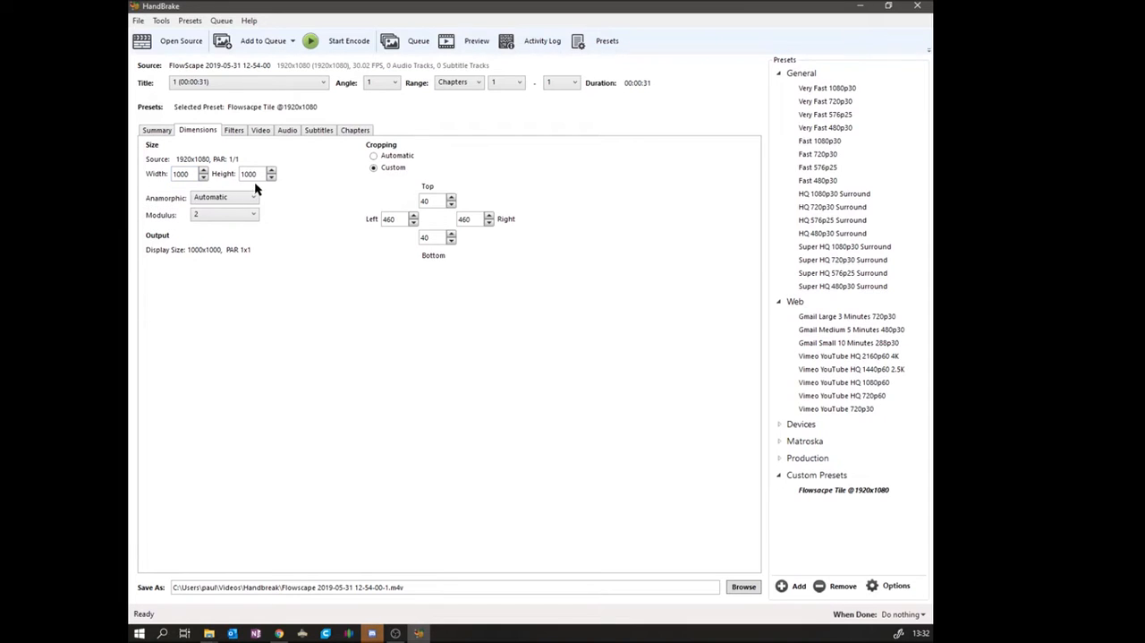
{"action": "mouse_move", "coordinate": [254, 175]}
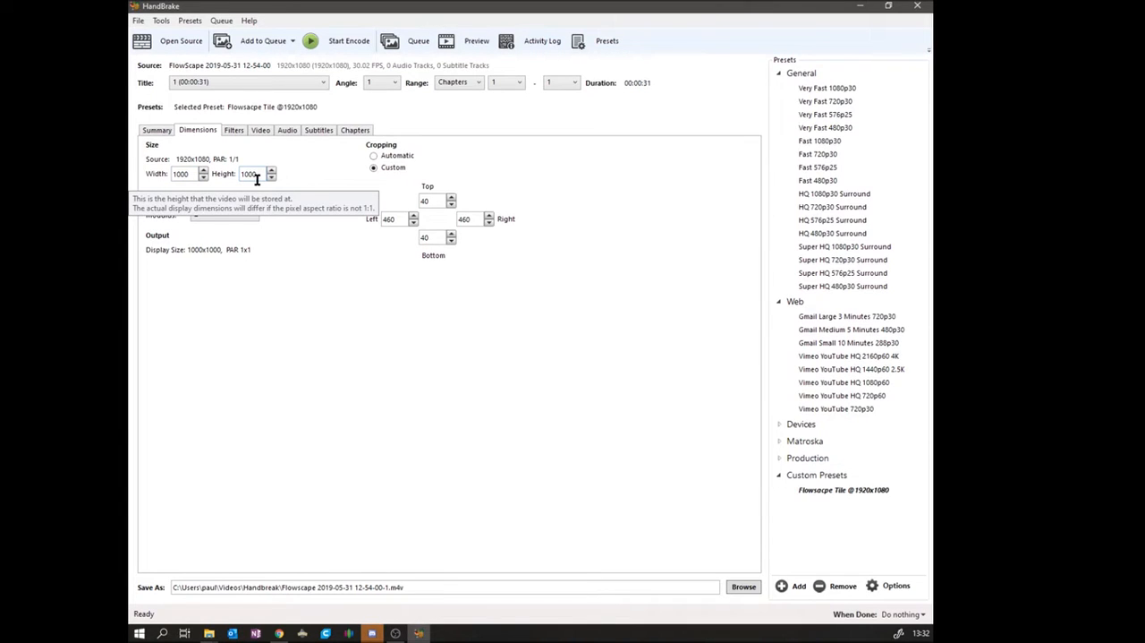
{"action": "mouse_move", "coordinate": [342, 170]}
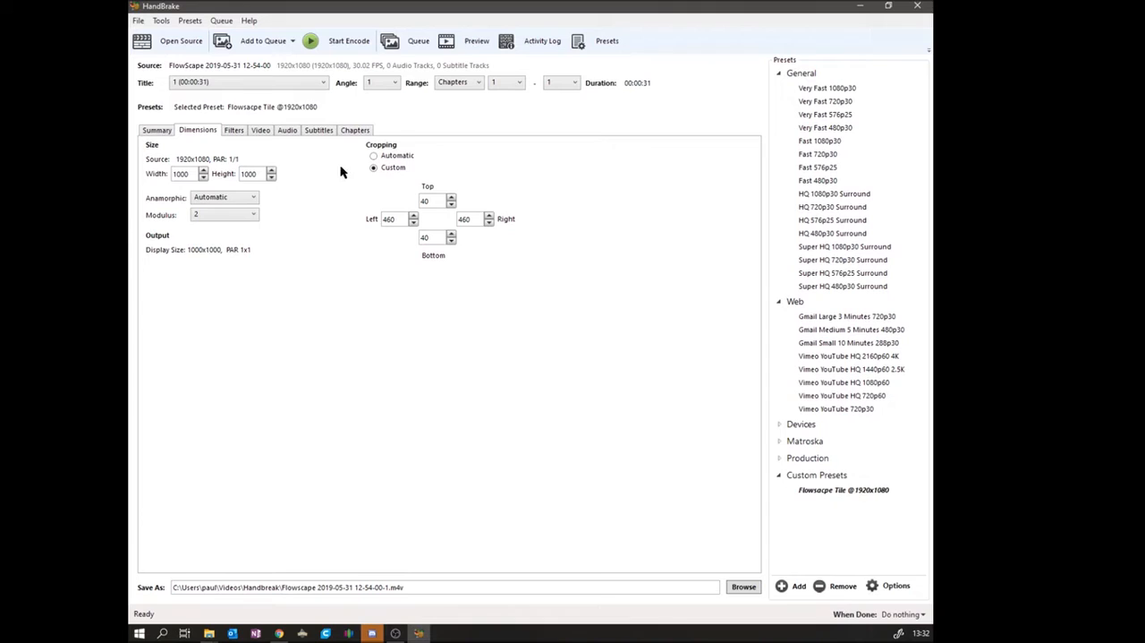
{"action": "mouse_move", "coordinate": [374, 154]}
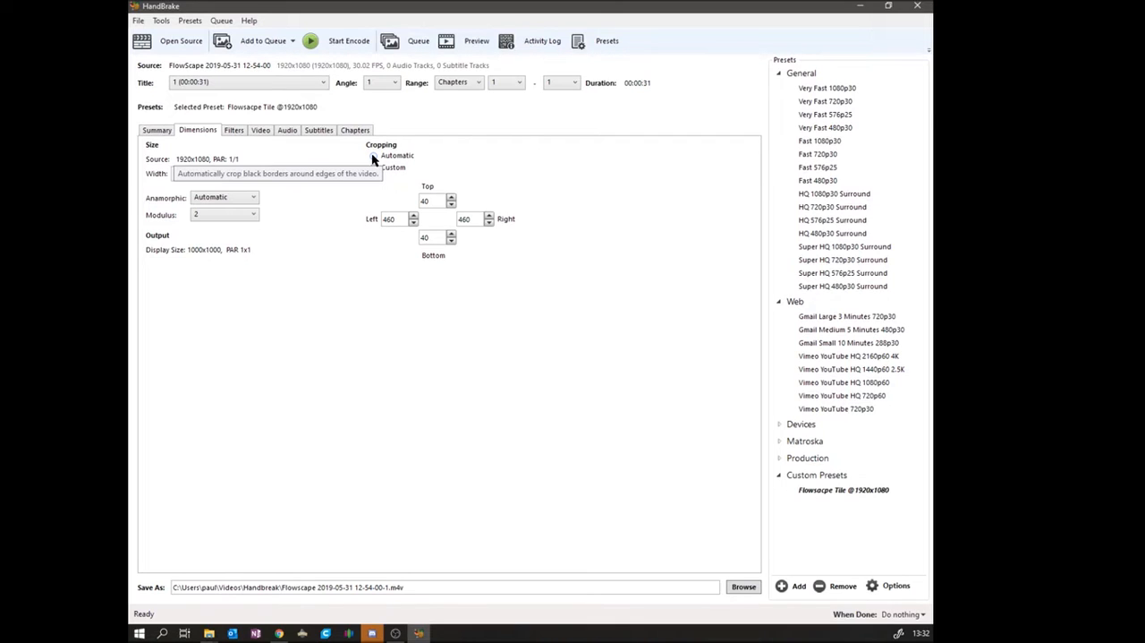
{"action": "left_click", "coordinate": [372, 168]}
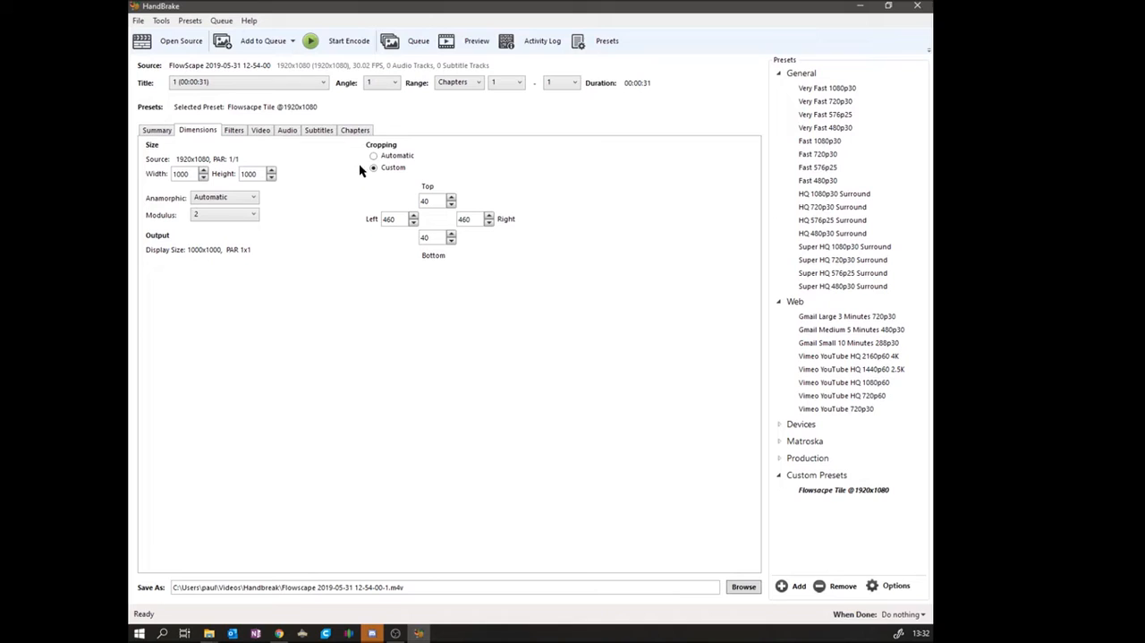
{"action": "mouse_move", "coordinate": [376, 168]}
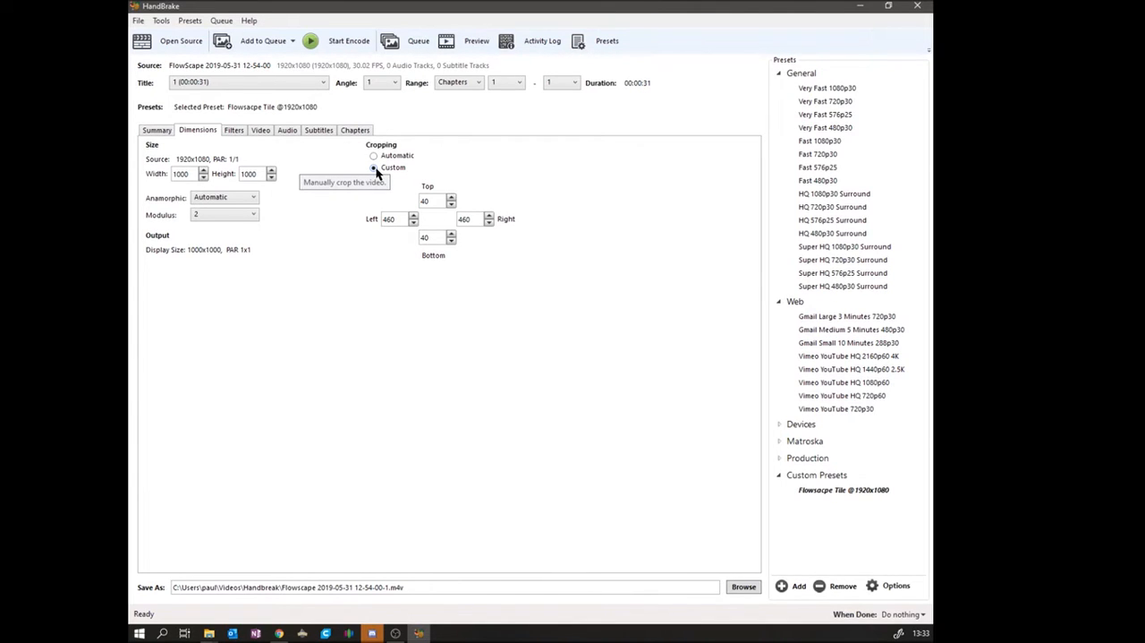
{"action": "mouse_move", "coordinate": [476, 184]}
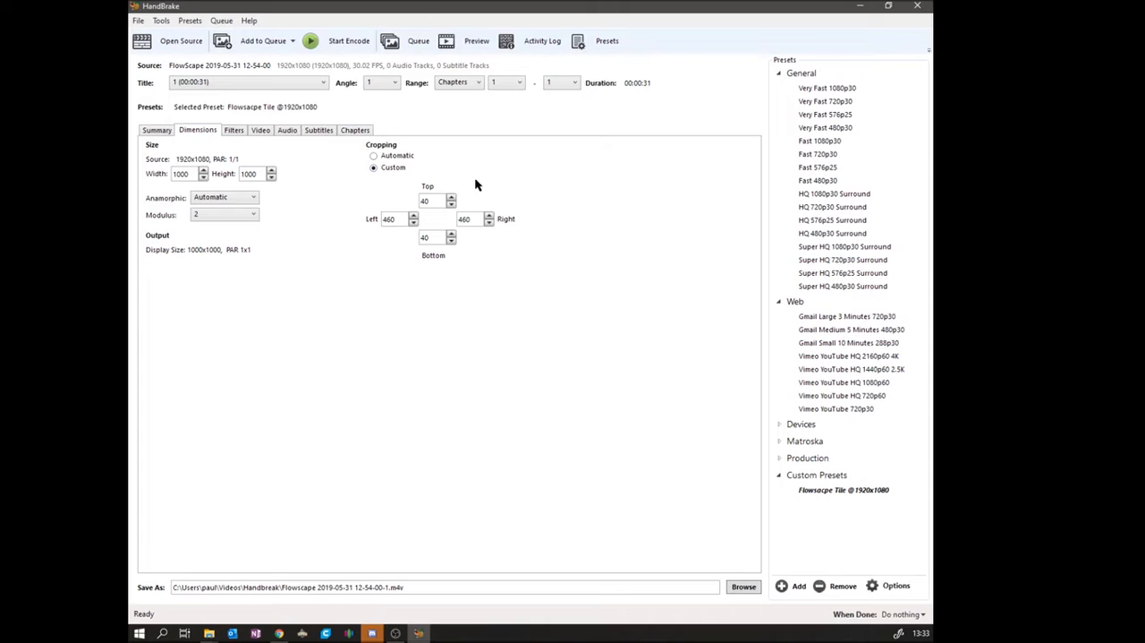
{"action": "mouse_move", "coordinate": [433, 268]}
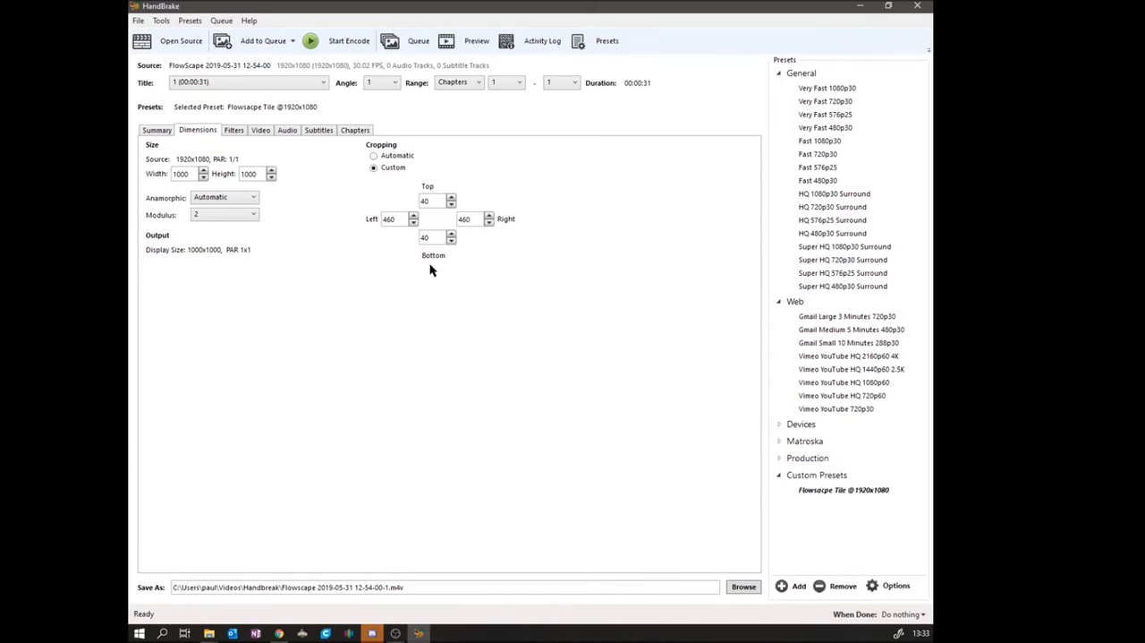
{"action": "mouse_move", "coordinate": [487, 243]}
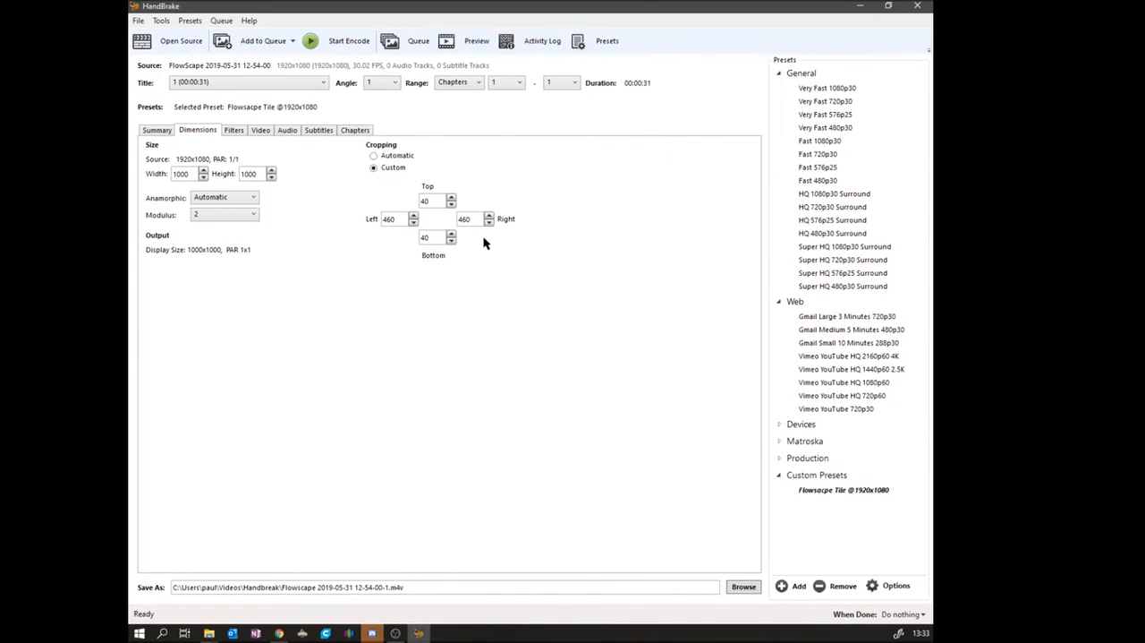
{"action": "mouse_move", "coordinate": [467, 234]}
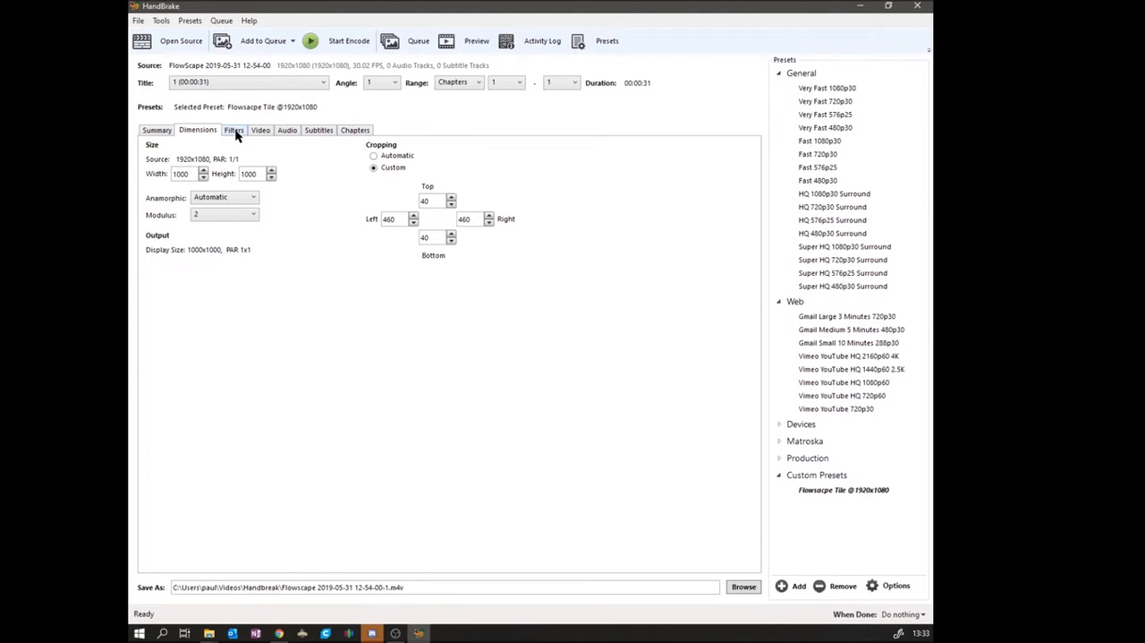
Step: Review the Filters and Video settings: H.264 codec, constant quality 22, peak framerate 30
{"action": "left_click", "coordinate": [233, 129]}
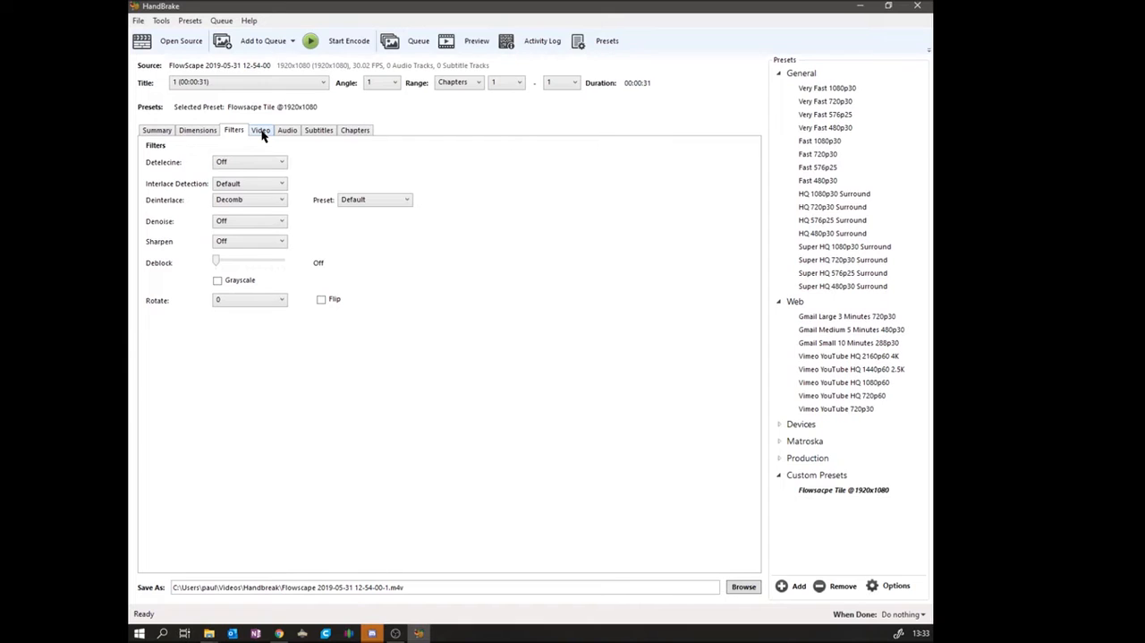
{"action": "left_click", "coordinate": [261, 128]}
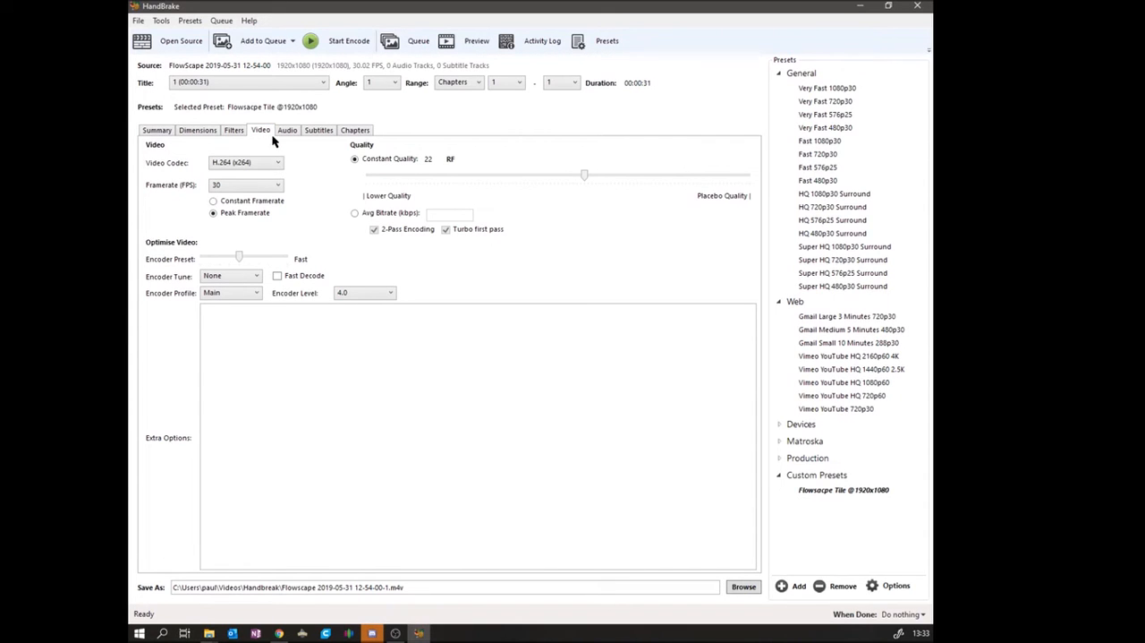
{"action": "mouse_move", "coordinate": [501, 186]}
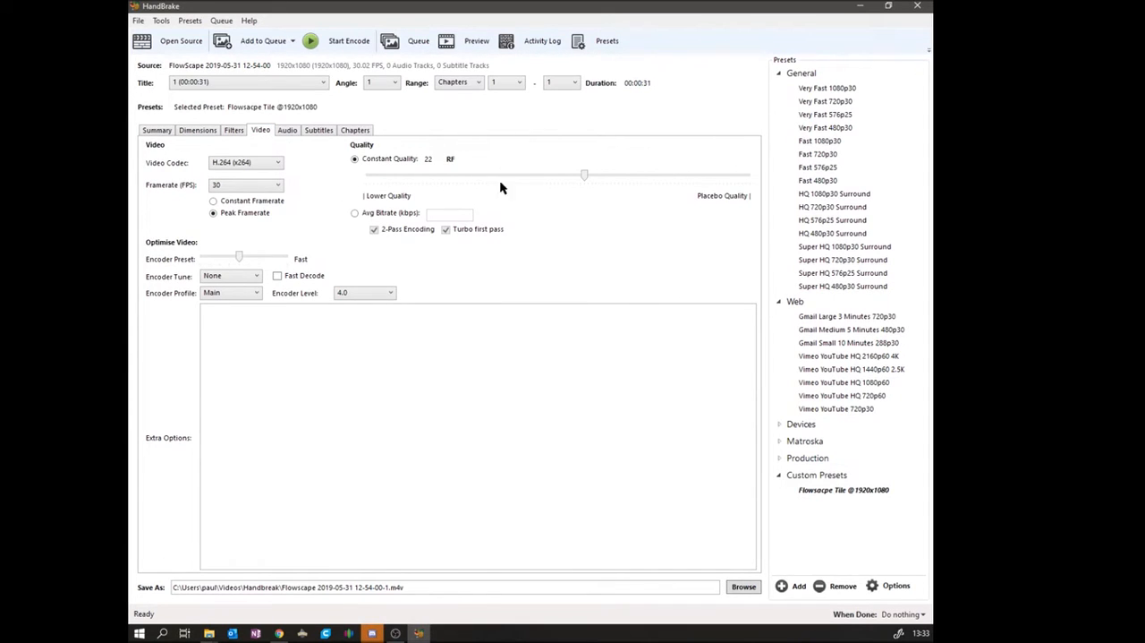
{"action": "mouse_move", "coordinate": [594, 204]}
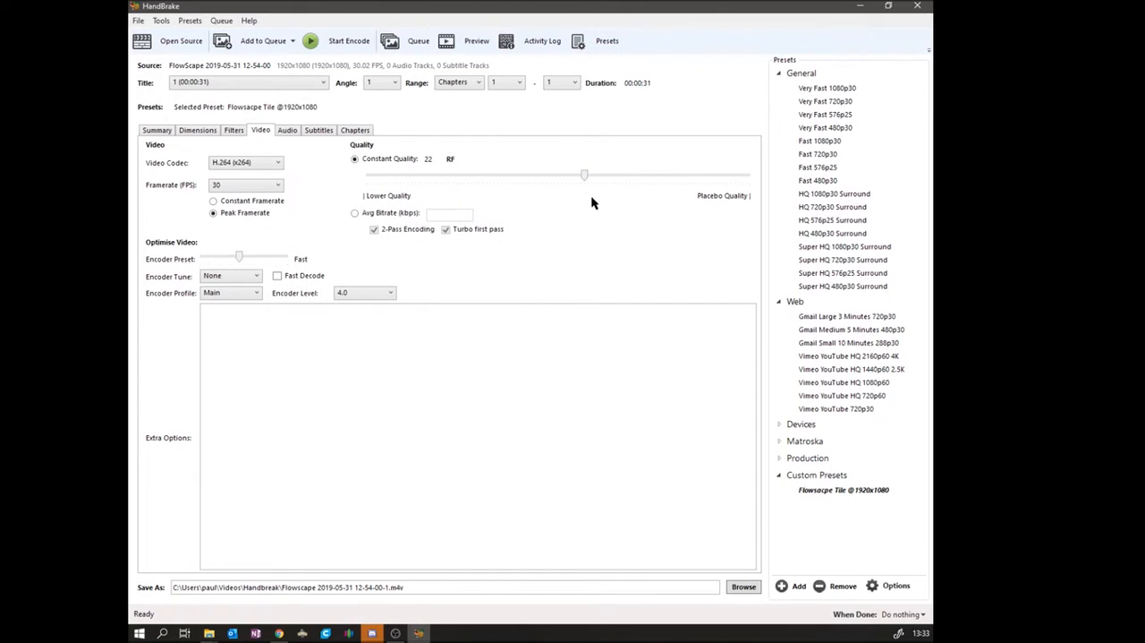
{"action": "mouse_move", "coordinate": [585, 178]}
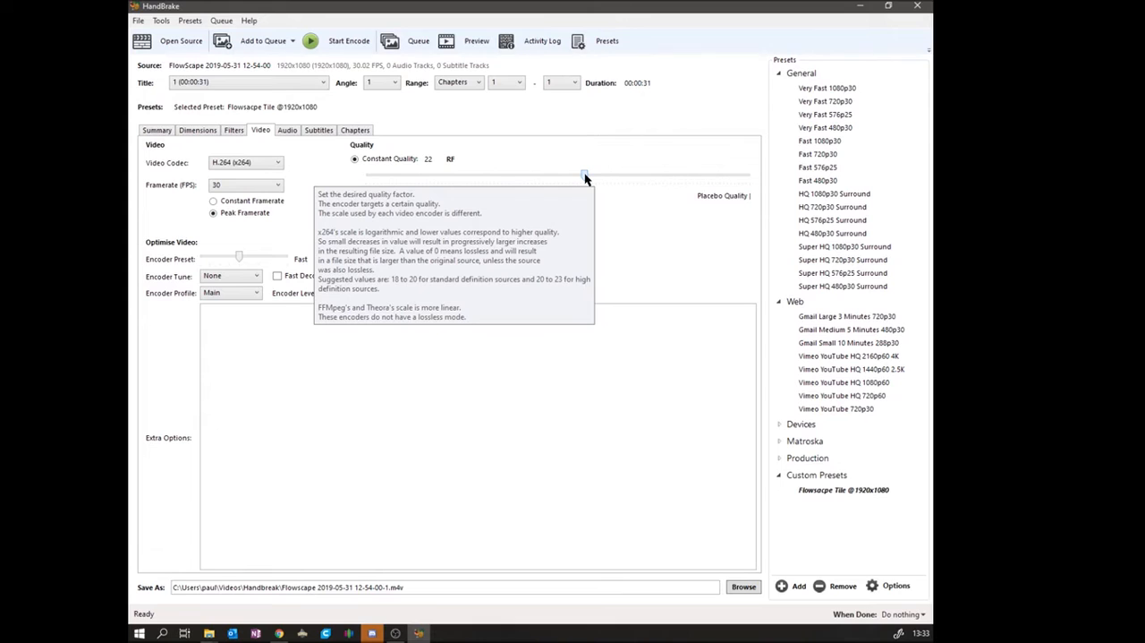
{"action": "mouse_move", "coordinate": [289, 146]}
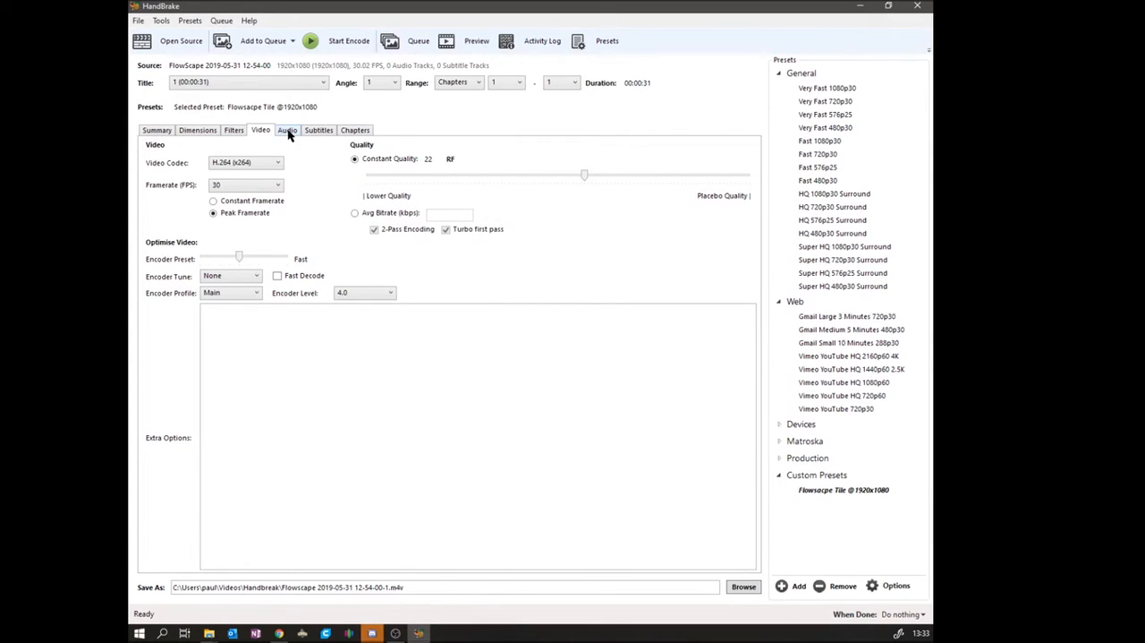
Step: Clear all audio tracks from the output and return to the Summary preview
{"action": "left_click", "coordinate": [286, 129]}
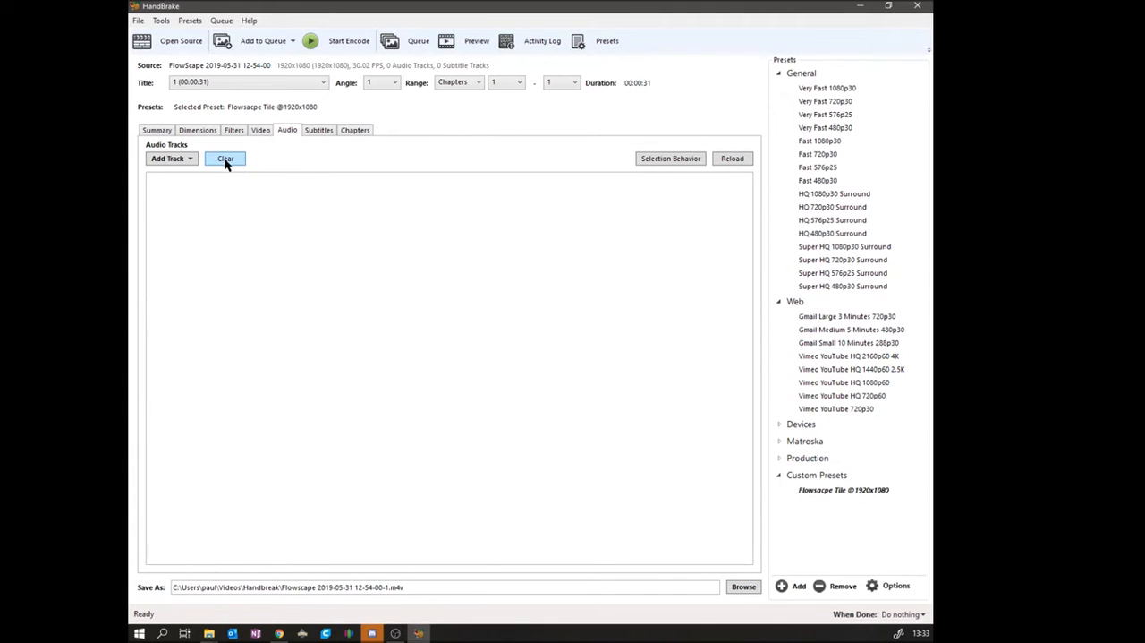
{"action": "left_click", "coordinate": [318, 129]}
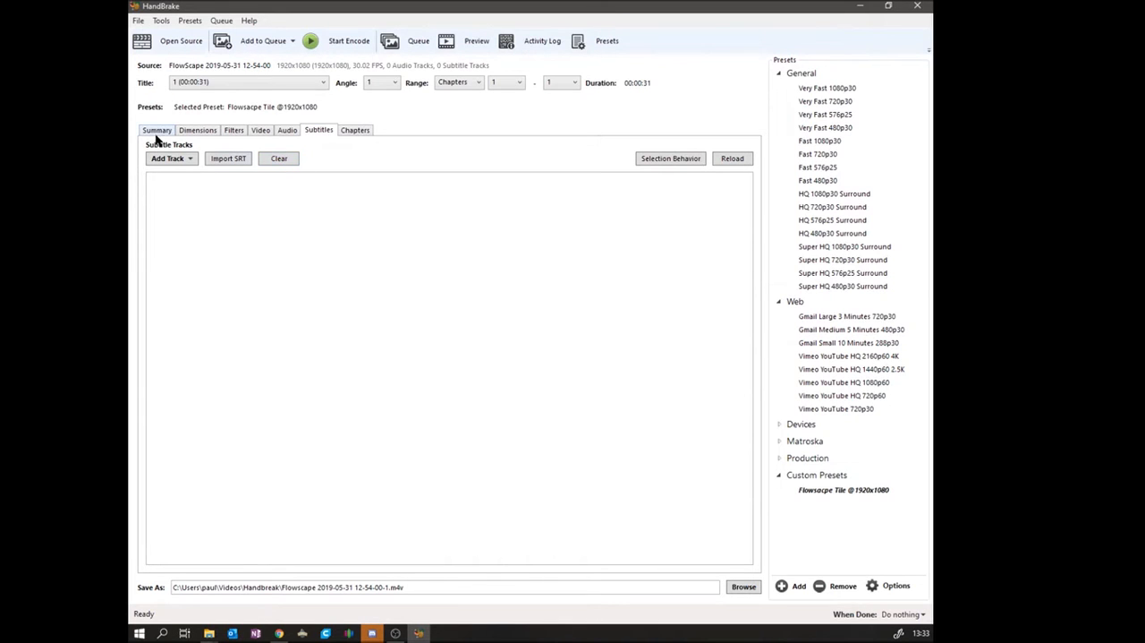
{"action": "left_click", "coordinate": [157, 129]}
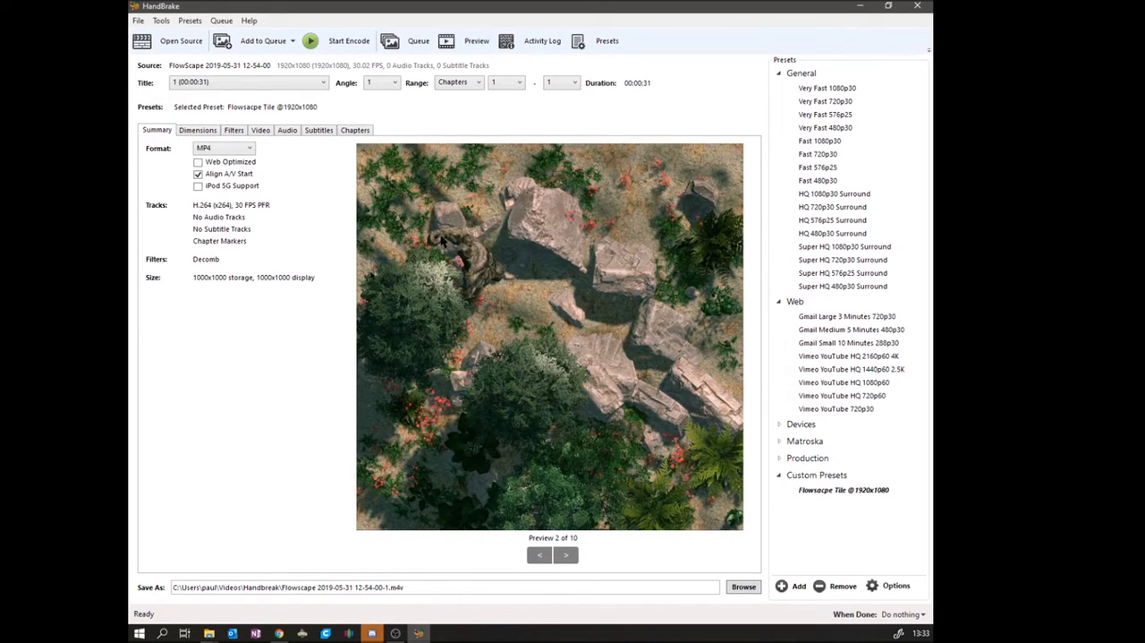
{"action": "mouse_move", "coordinate": [794, 562]}
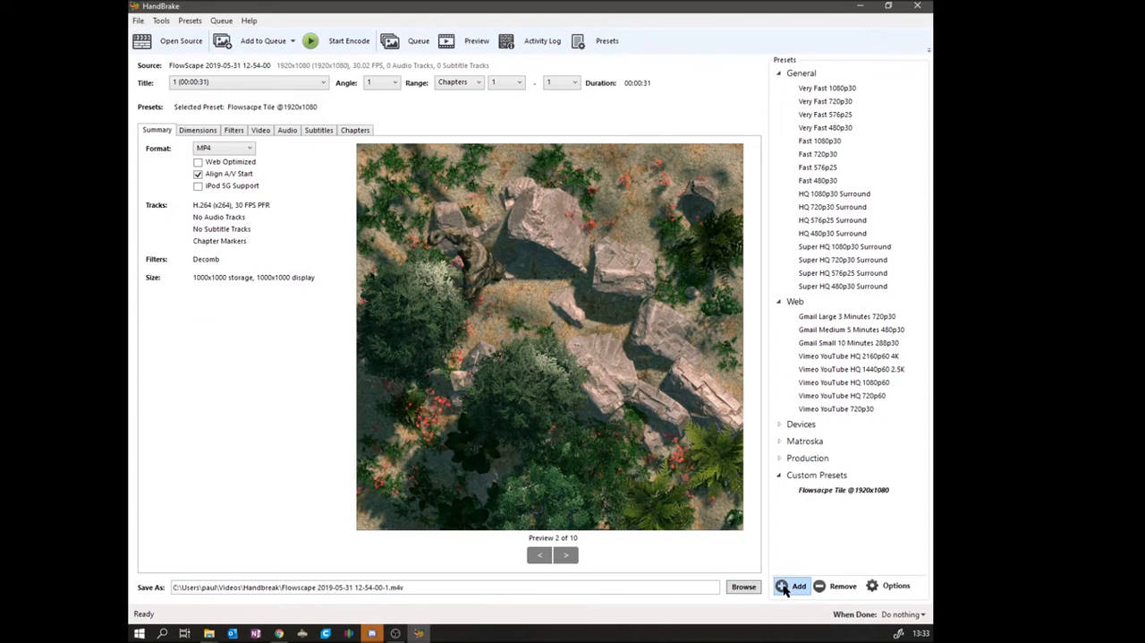
Step: Review the Add Preset audio and subtitle selection defaults, then cancel without saving the preset
{"action": "left_click", "coordinate": [796, 586]}
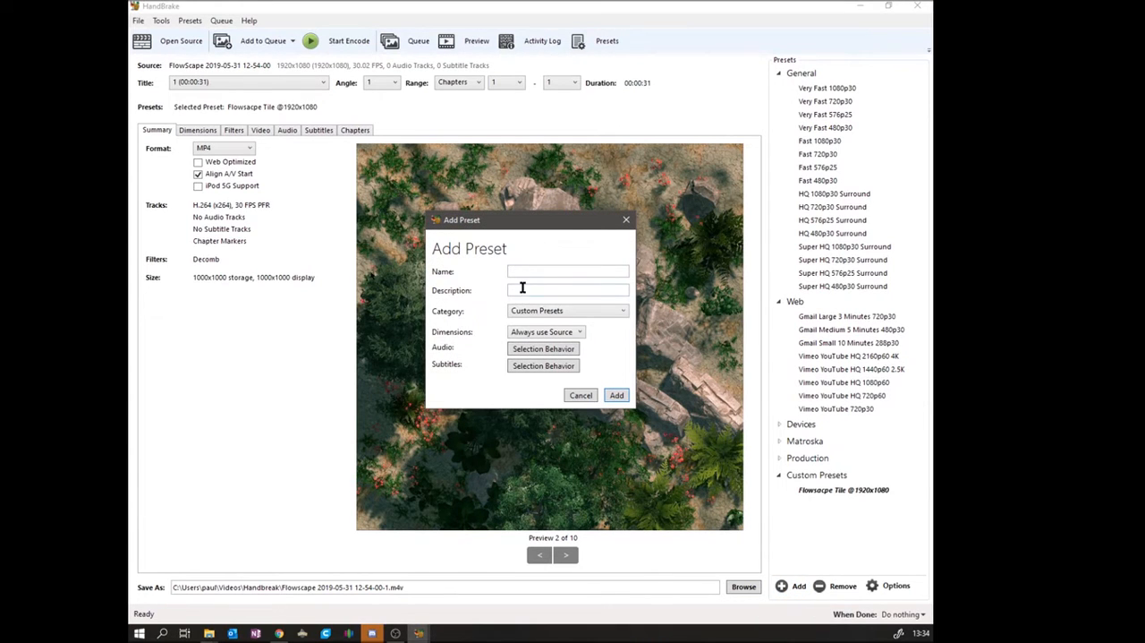
{"action": "mouse_move", "coordinate": [527, 337]}
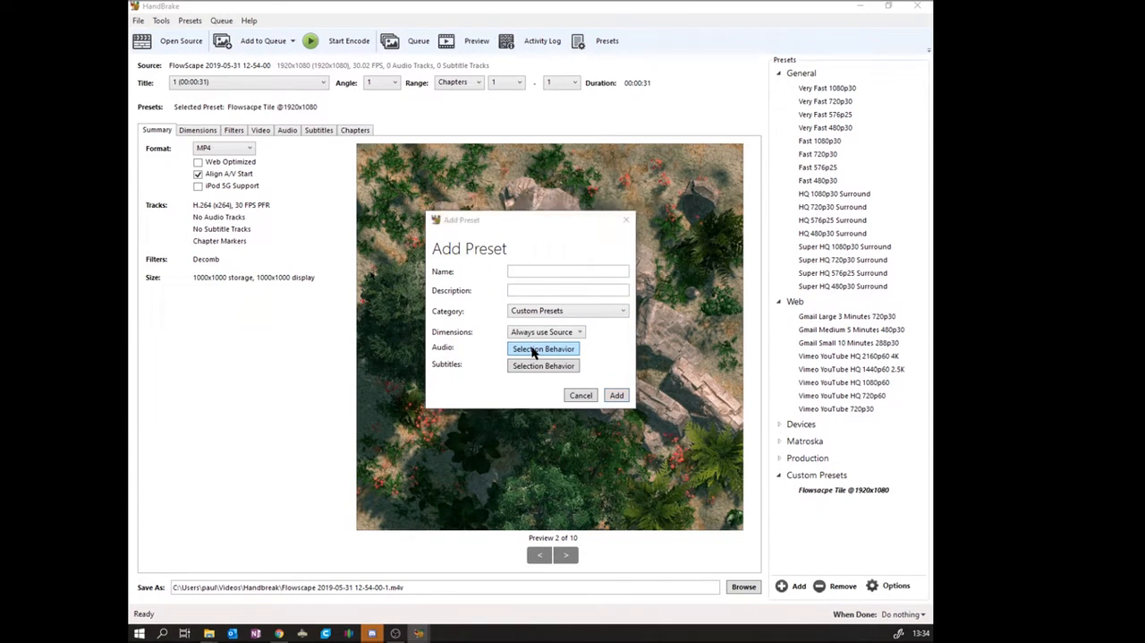
{"action": "left_click", "coordinate": [543, 347]}
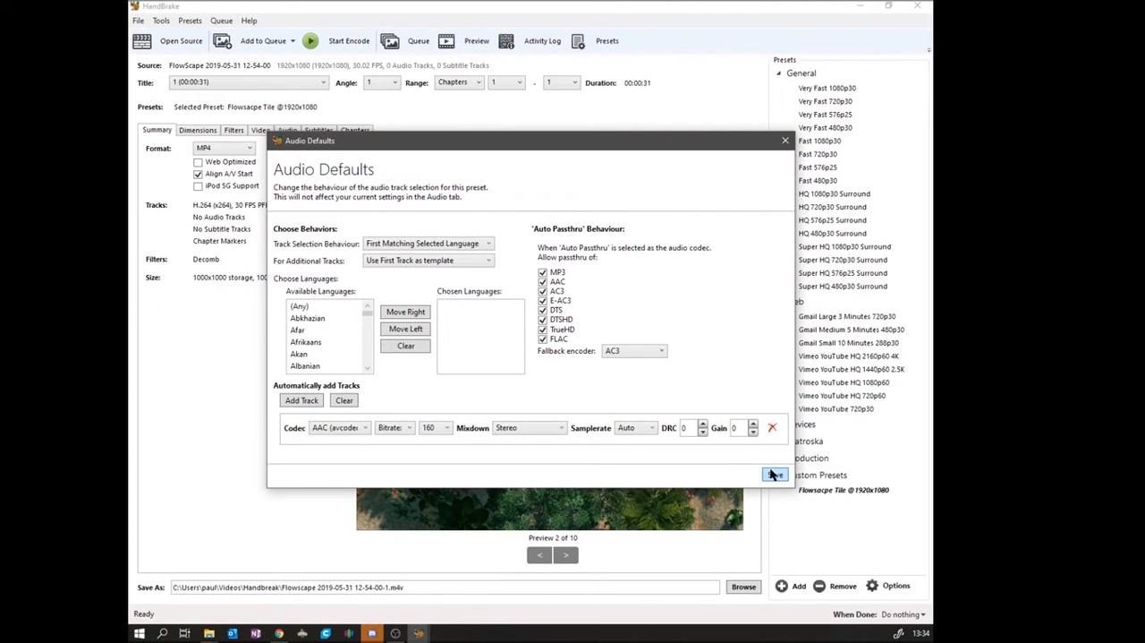
{"action": "mouse_move", "coordinate": [784, 140]}
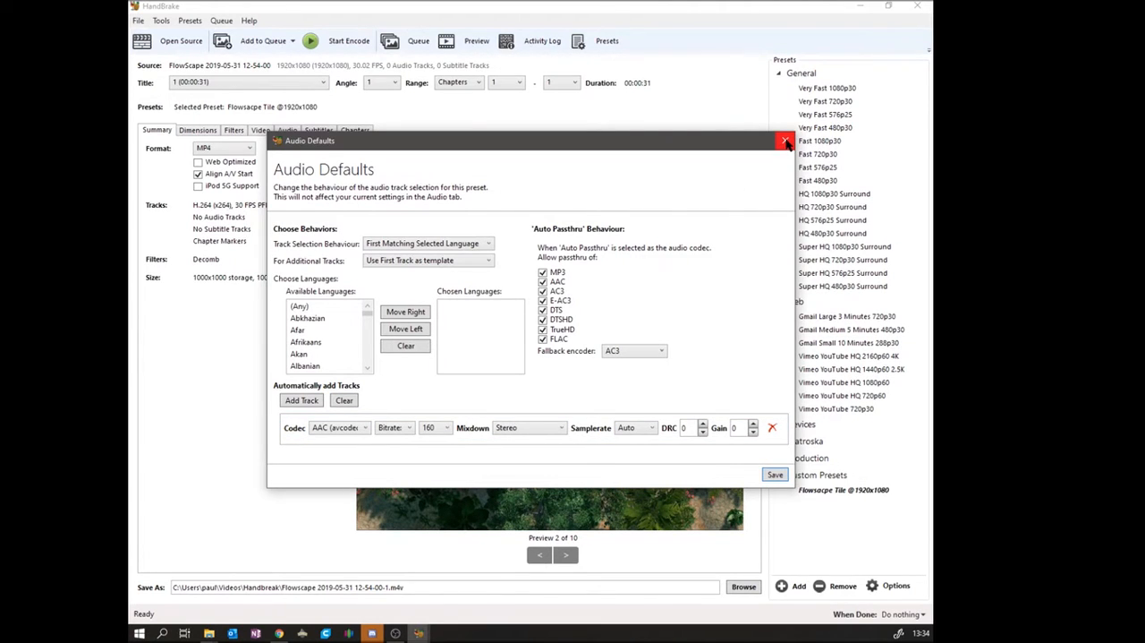
{"action": "mouse_move", "coordinate": [784, 140]}
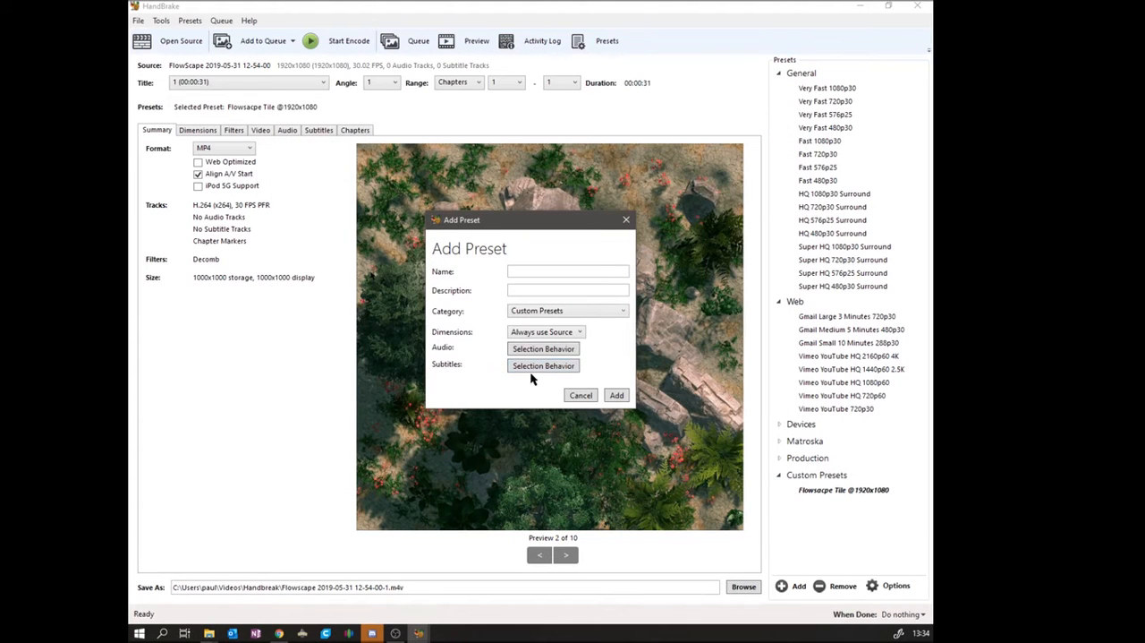
{"action": "left_click", "coordinate": [545, 366]}
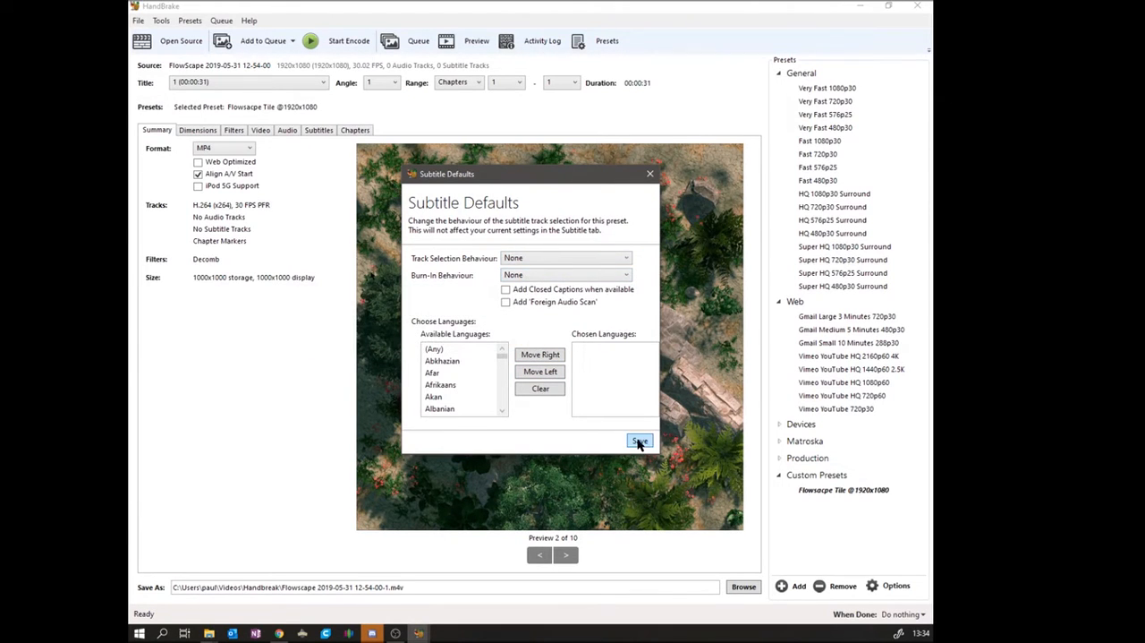
{"action": "left_click", "coordinate": [639, 440]}
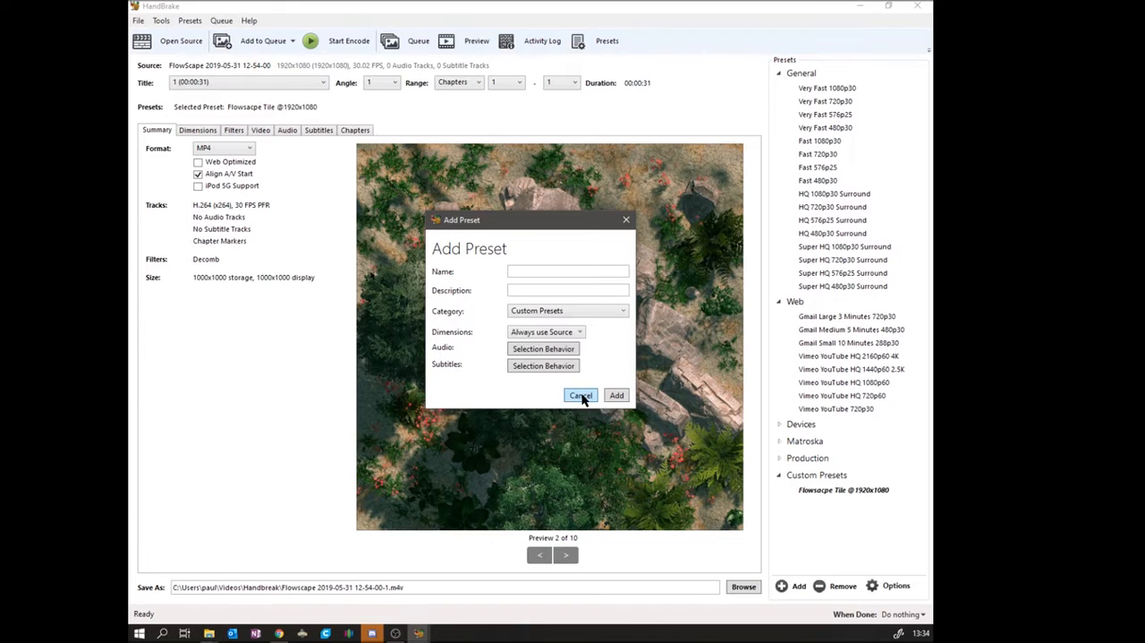
{"action": "left_click", "coordinate": [580, 395]}
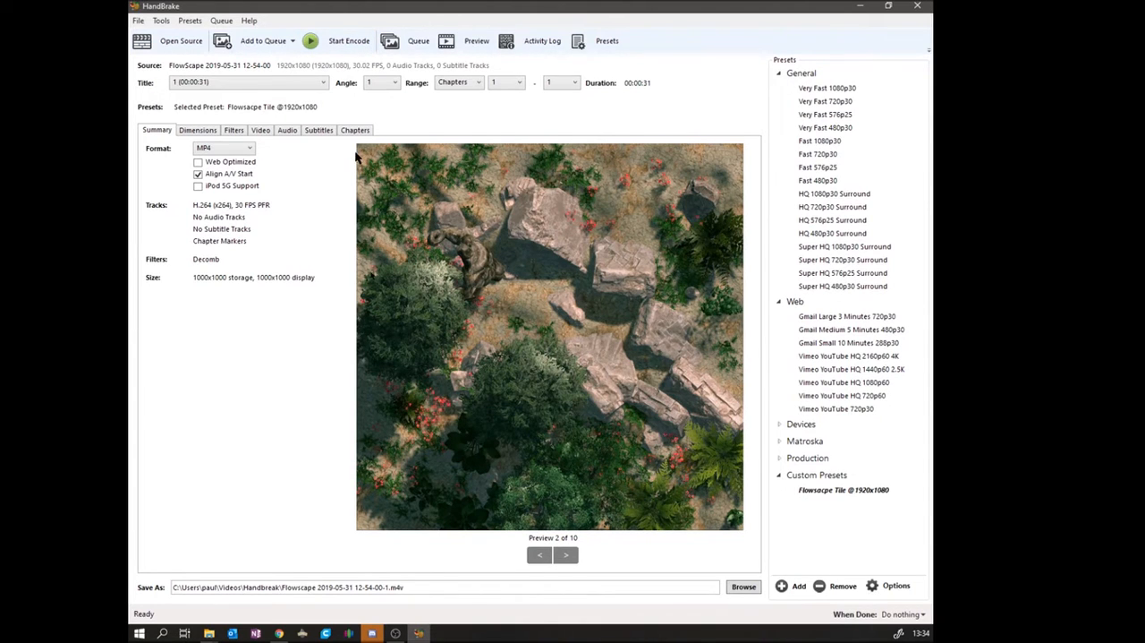
{"action": "mouse_move", "coordinate": [312, 52]}
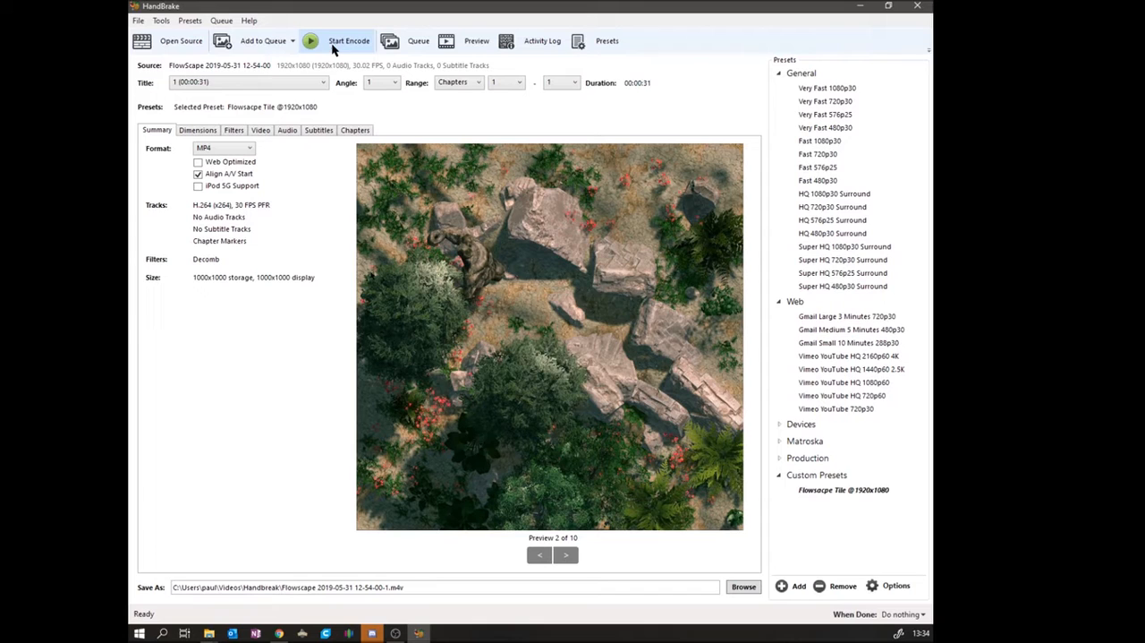
Step: Start encoding the 1000x1000 clip, overwriting the existing output file of the same name
{"action": "left_click", "coordinate": [315, 40]}
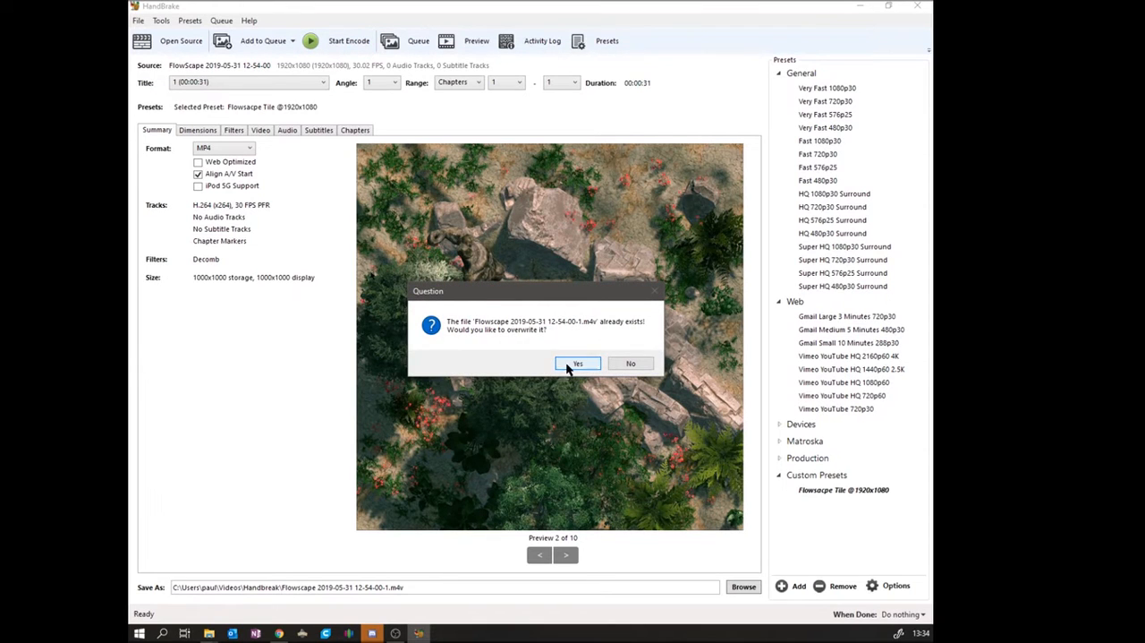
{"action": "left_click", "coordinate": [577, 364]}
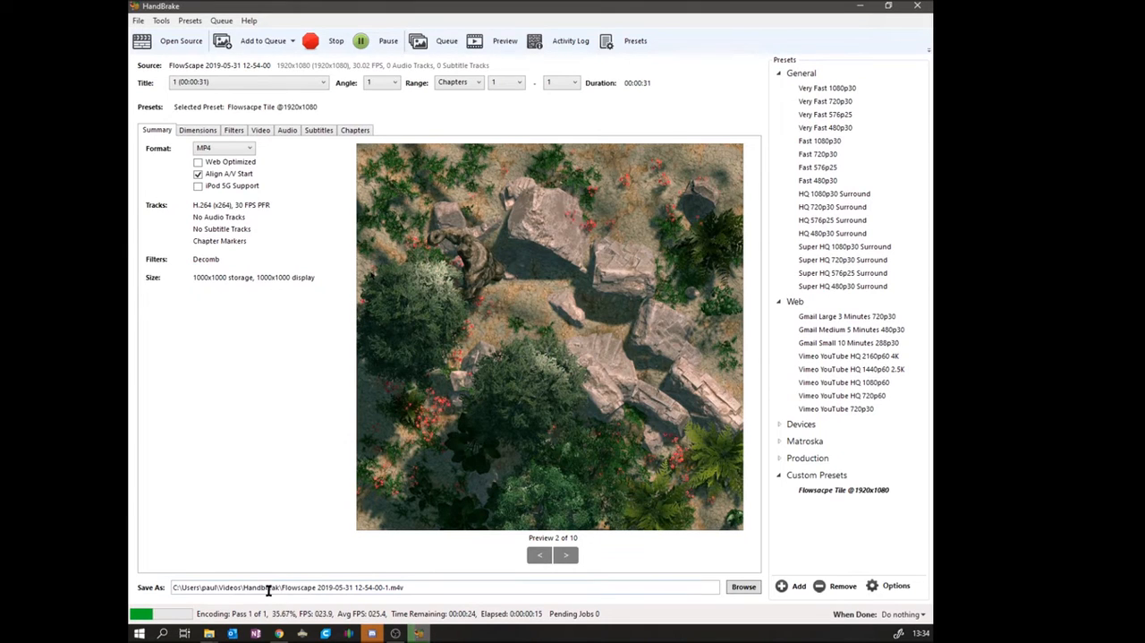
{"action": "mouse_move", "coordinate": [276, 505]}
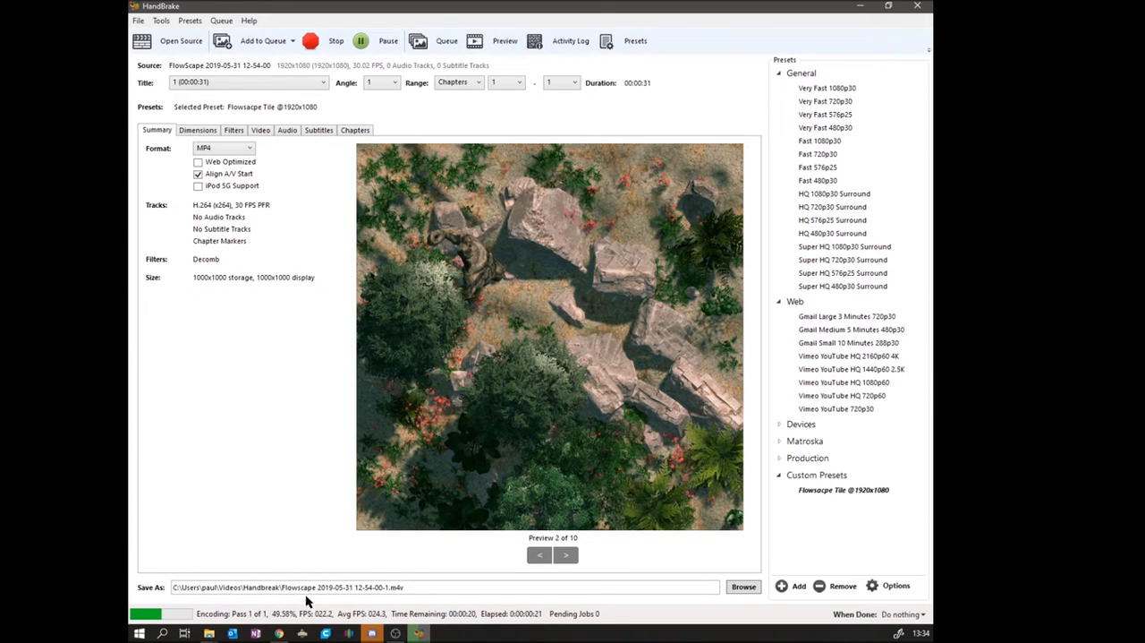
{"action": "mouse_move", "coordinate": [392, 619]}
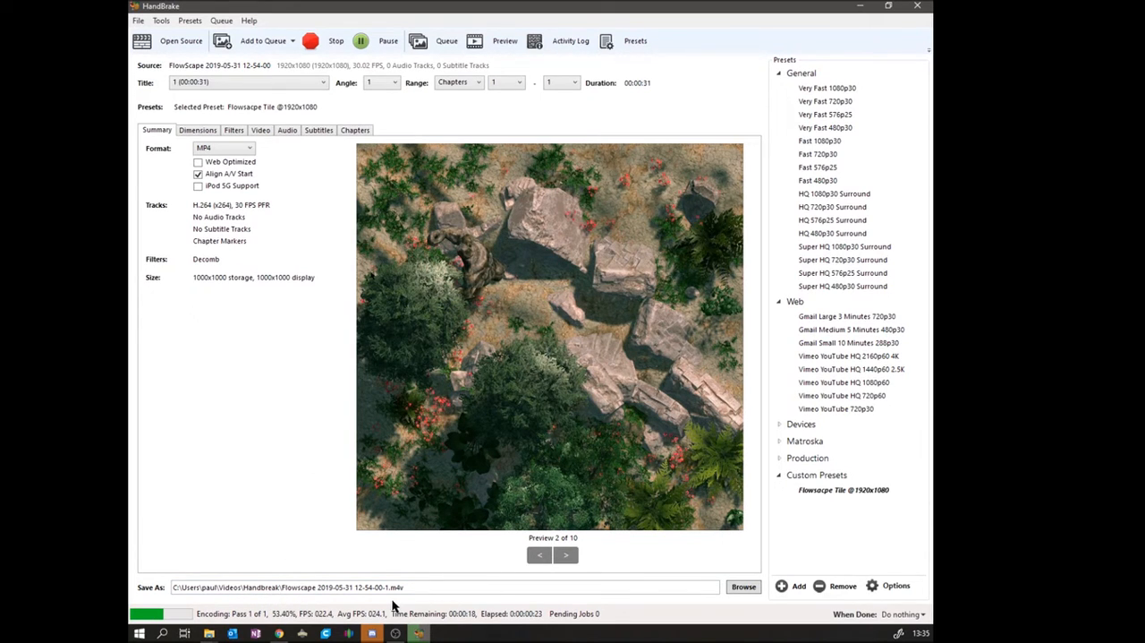
{"action": "mouse_move", "coordinate": [457, 547]}
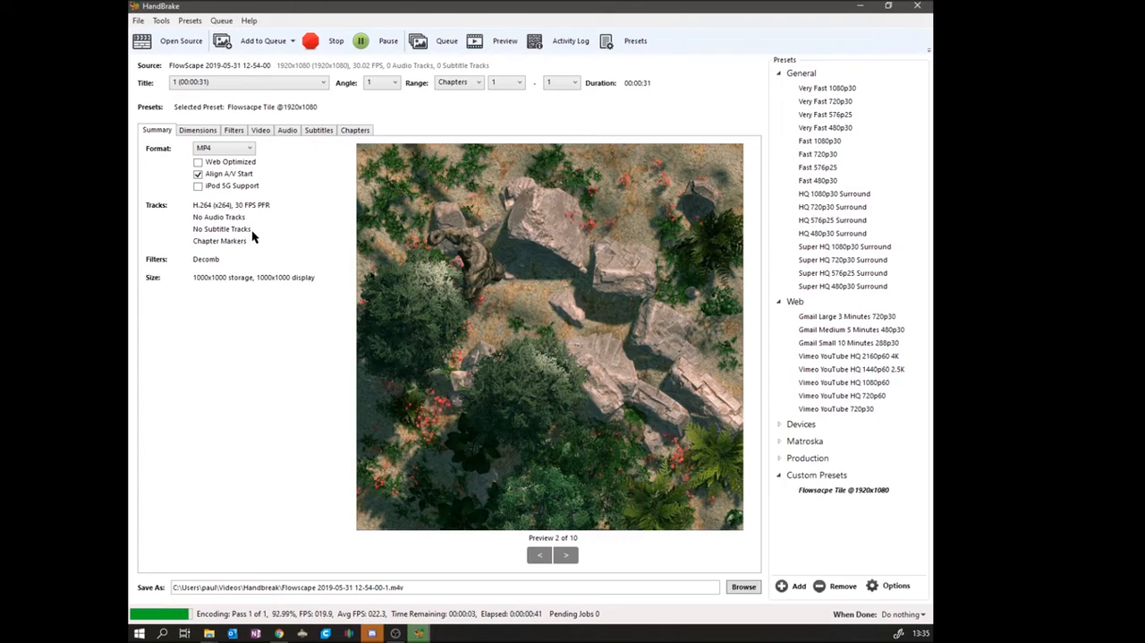
{"action": "mouse_move", "coordinate": [272, 174]}
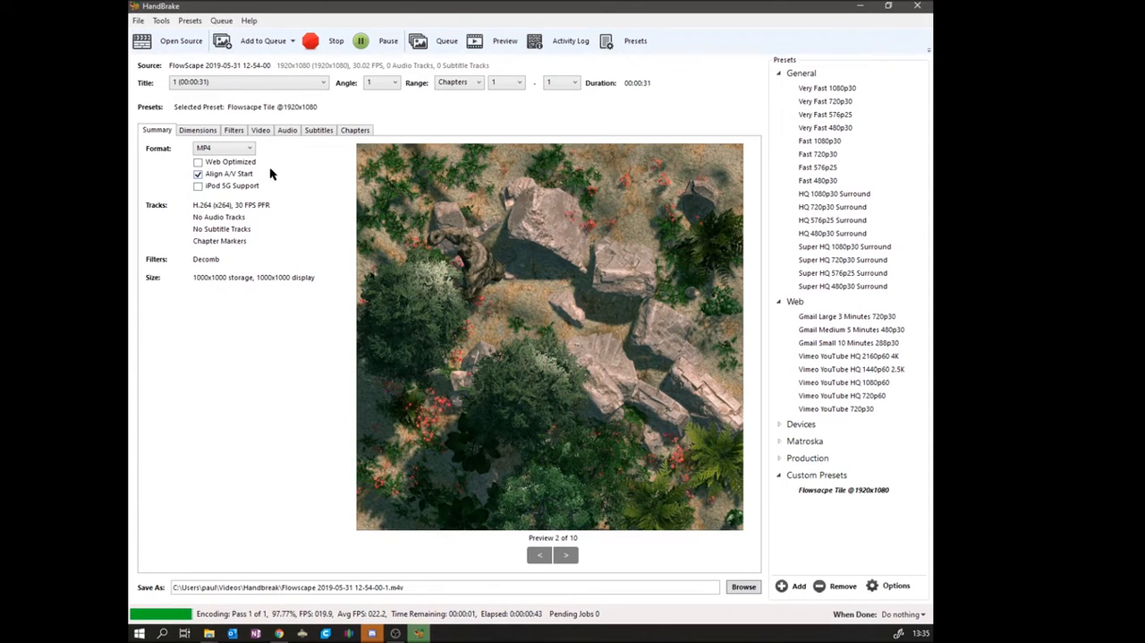
{"action": "mouse_move", "coordinate": [196, 163]}
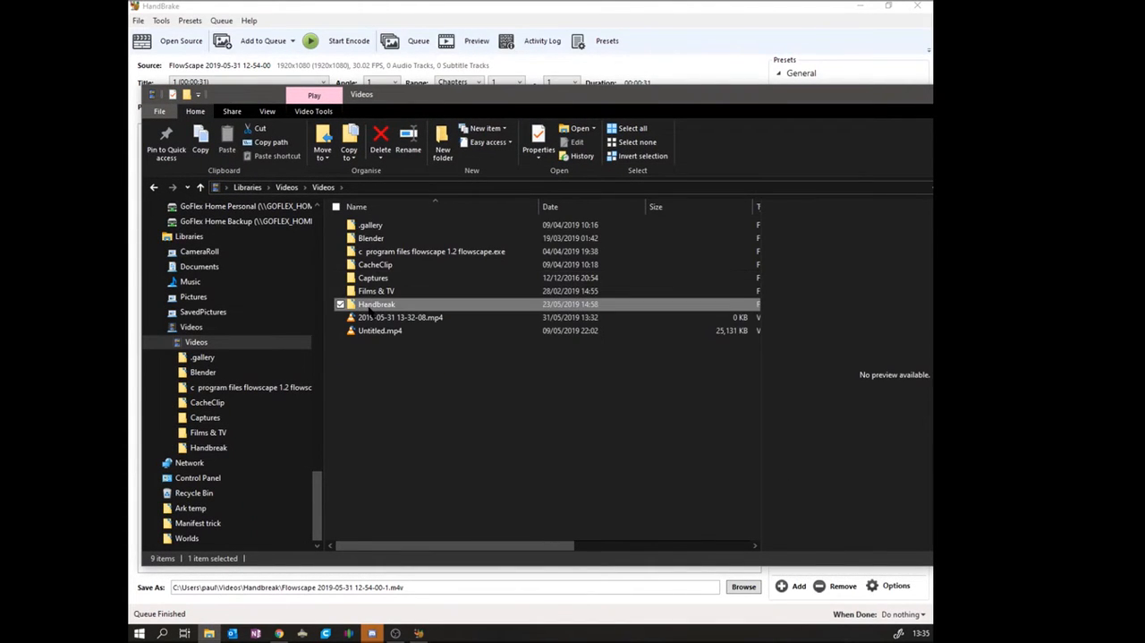
{"action": "double_click", "coordinate": [376, 304]}
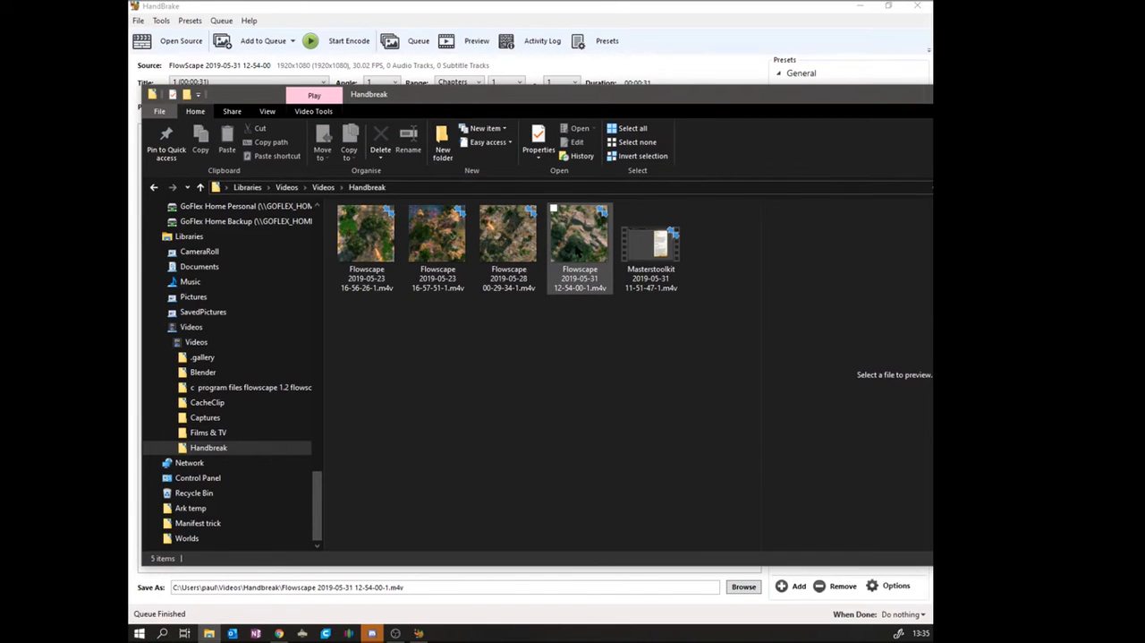
{"action": "double_click", "coordinate": [580, 231]}
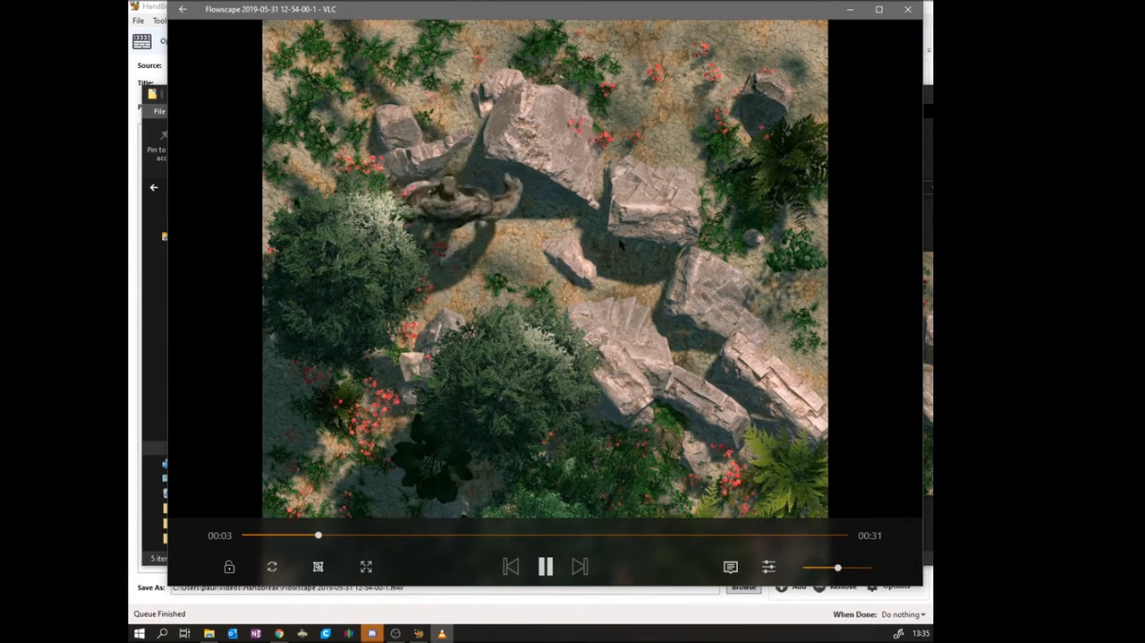
{"action": "left_click", "coordinate": [906, 9]}
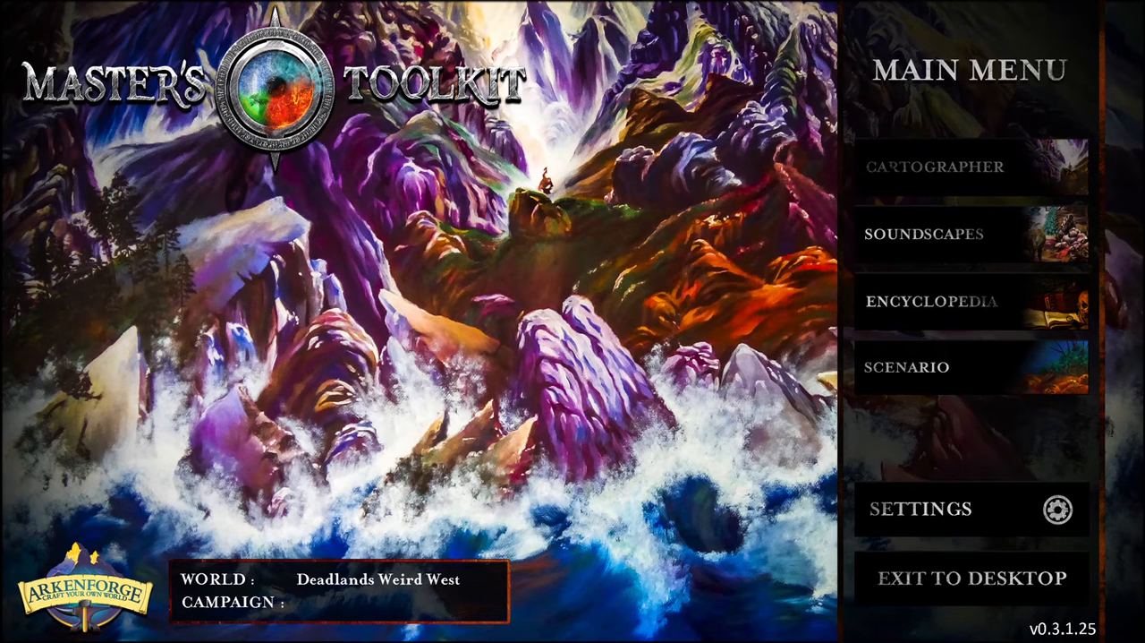
Step: Enter the Cartographer workspace and show the file panel with save and import options
{"action": "left_click", "coordinate": [938, 168]}
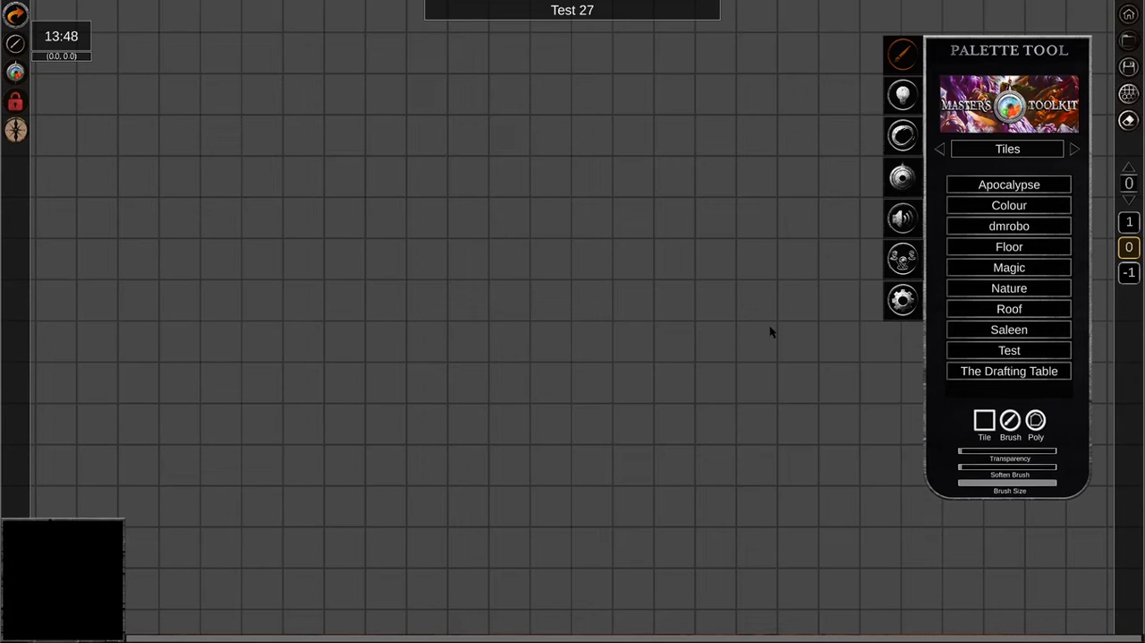
{"action": "mouse_move", "coordinate": [902, 300]}
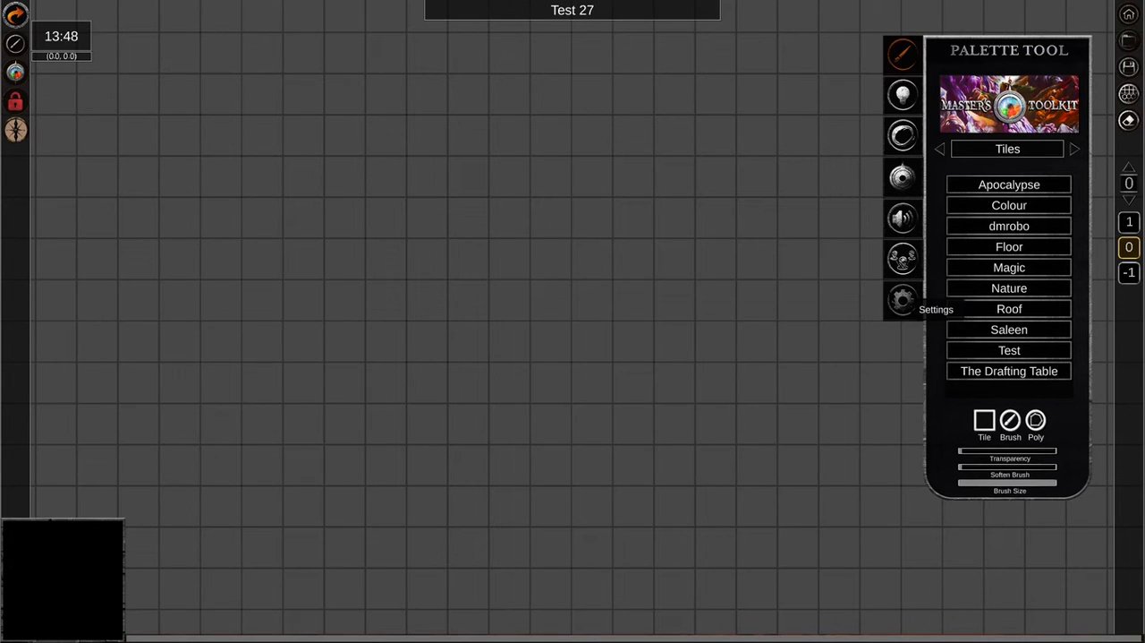
{"action": "left_click", "coordinate": [902, 301]}
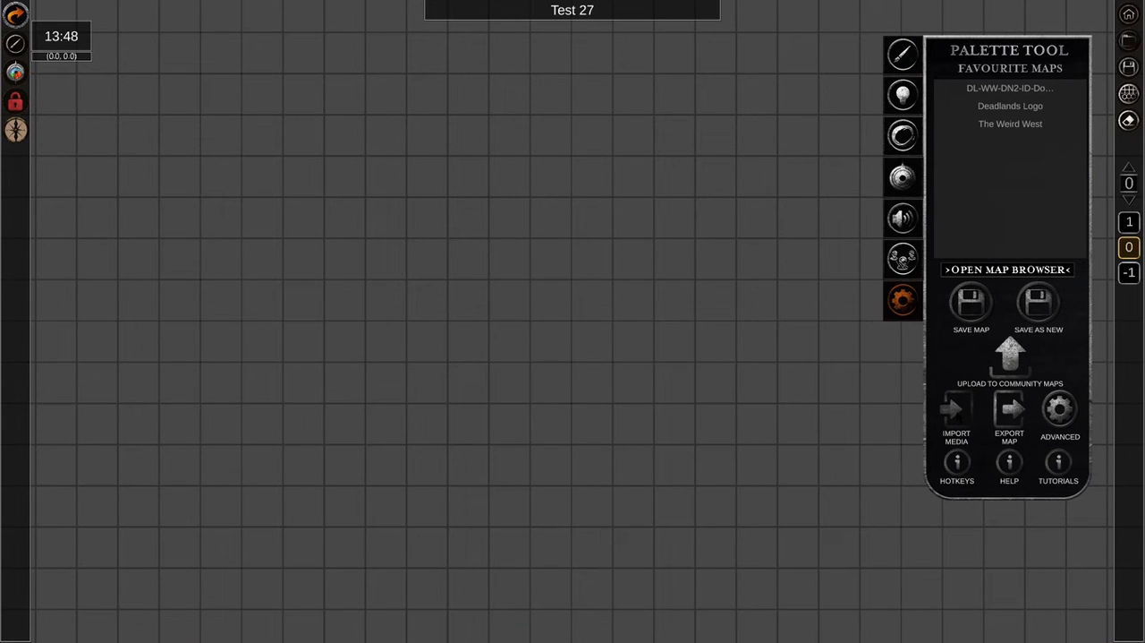
{"action": "left_click", "coordinate": [956, 409]}
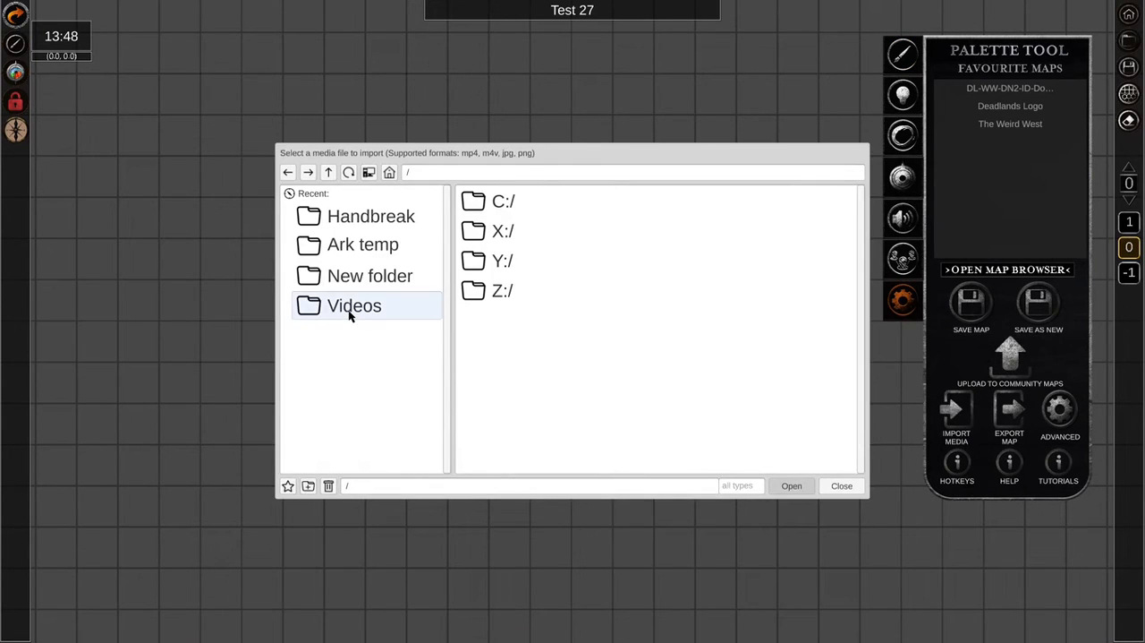
{"action": "double_click", "coordinate": [351, 304]}
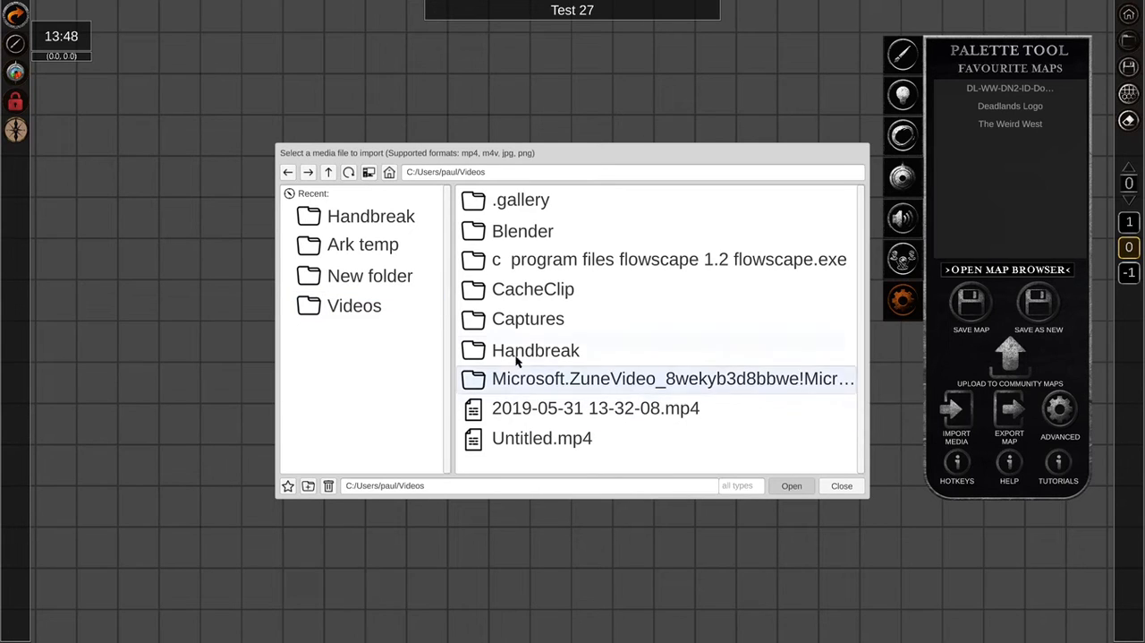
{"action": "double_click", "coordinate": [535, 351]}
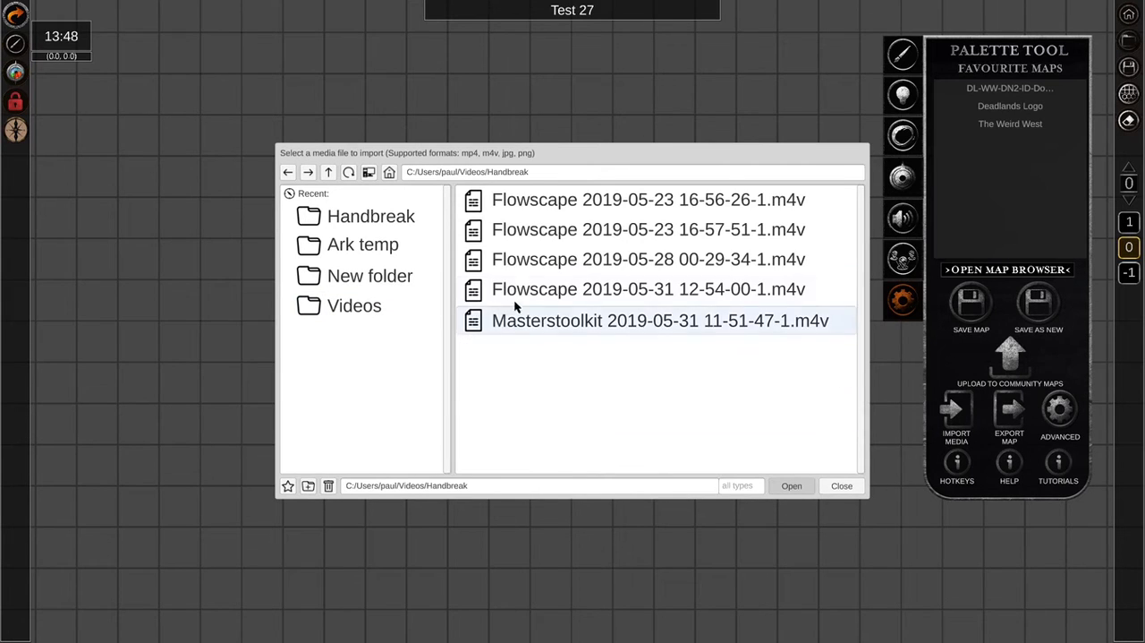
{"action": "left_click", "coordinate": [648, 288]}
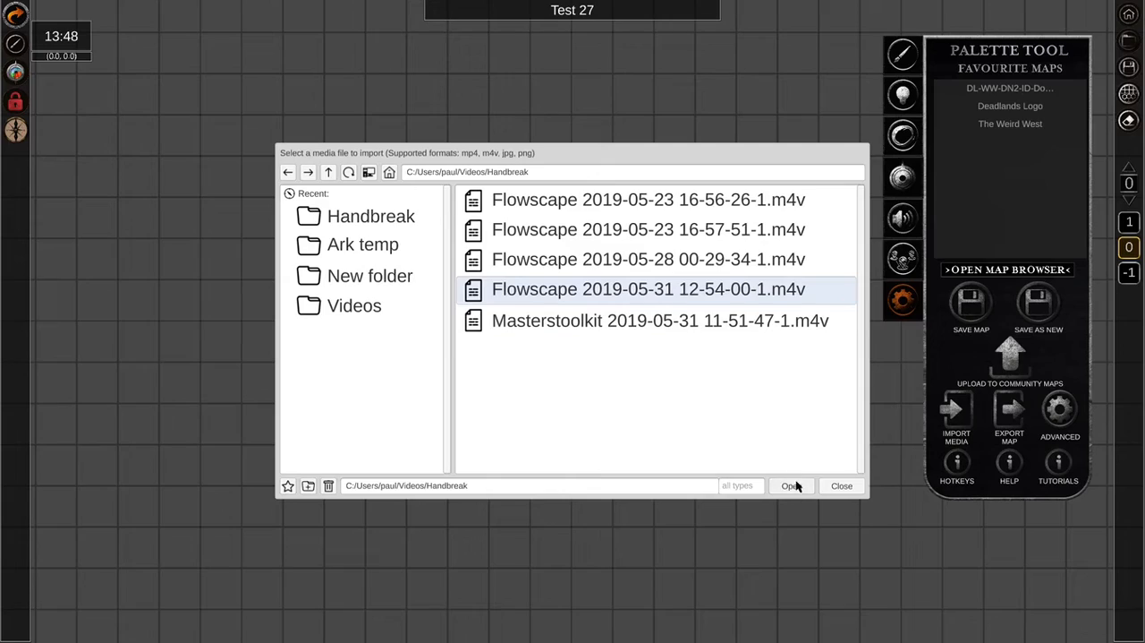
{"action": "left_click", "coordinate": [791, 485]}
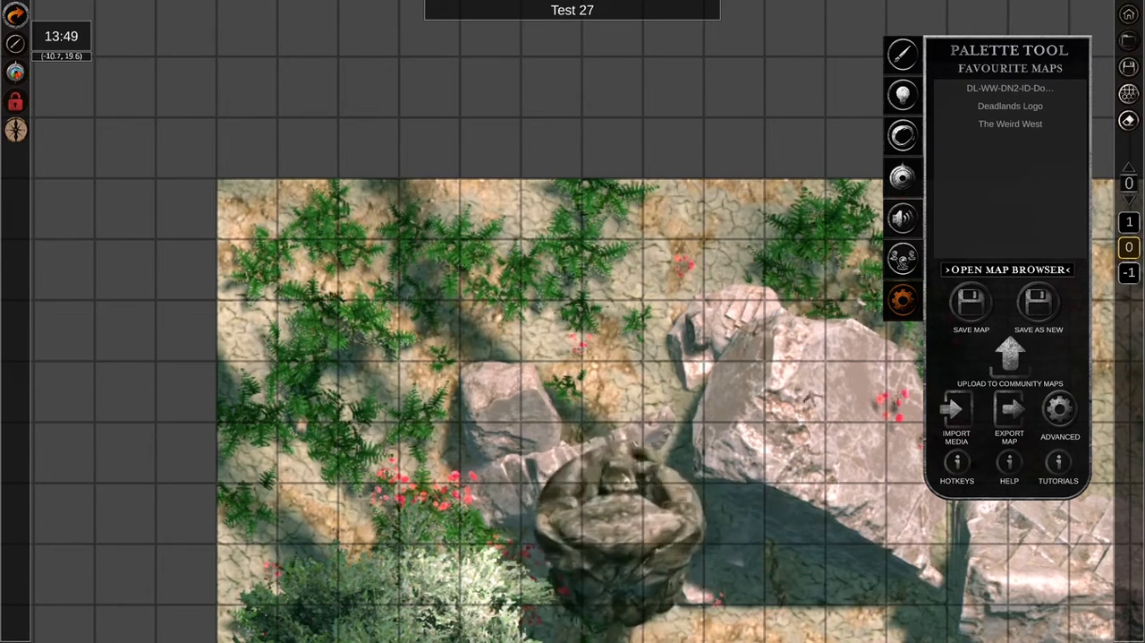
Step: Import a second Flowscape .m4v from Videos > Handbreak as another animated tile
{"action": "left_click", "coordinate": [955, 408]}
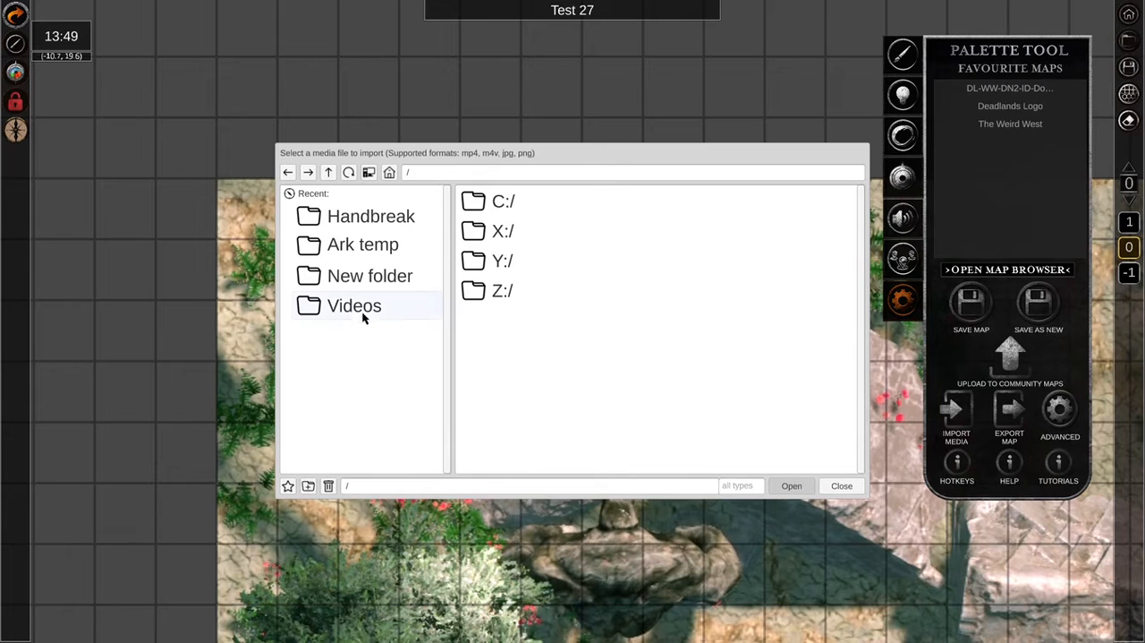
{"action": "double_click", "coordinate": [355, 304]}
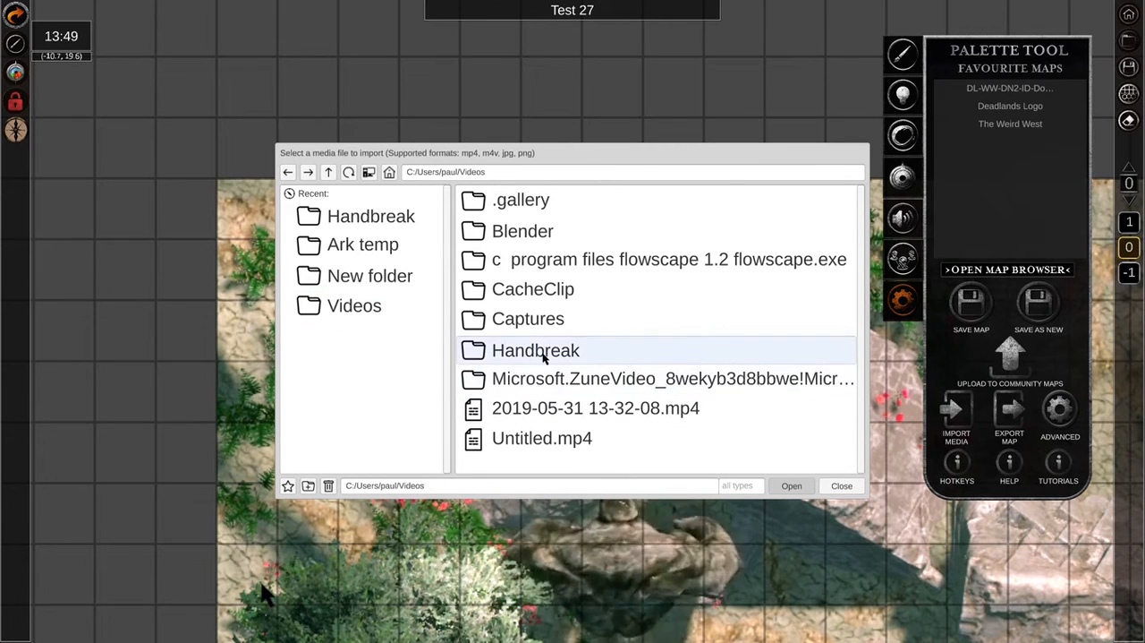
{"action": "double_click", "coordinate": [535, 350]}
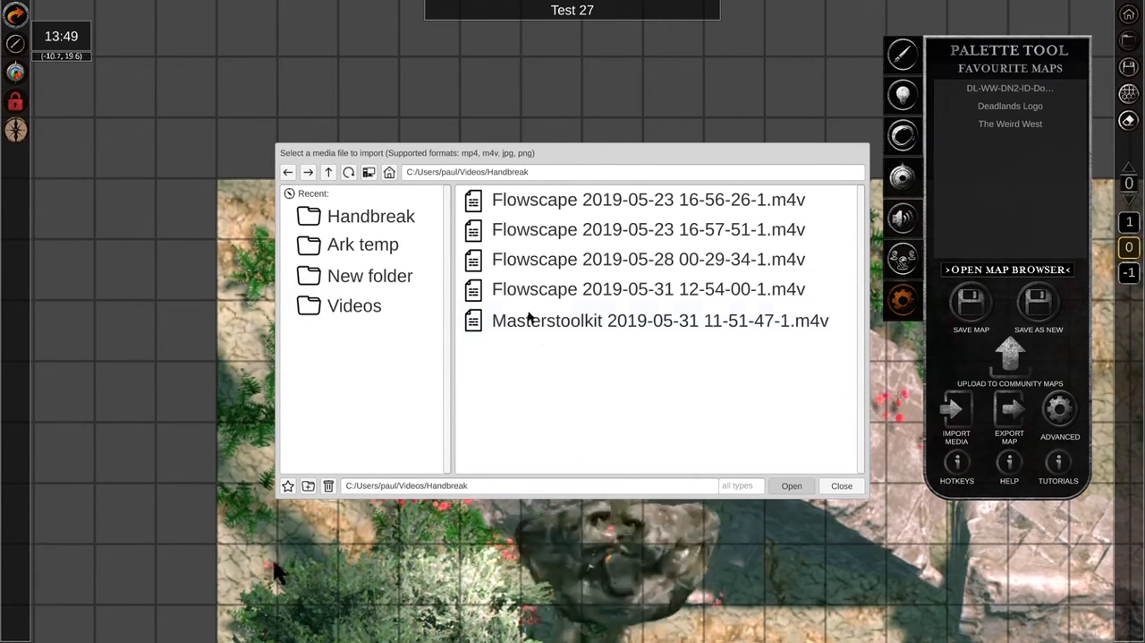
{"action": "left_click", "coordinate": [648, 257]}
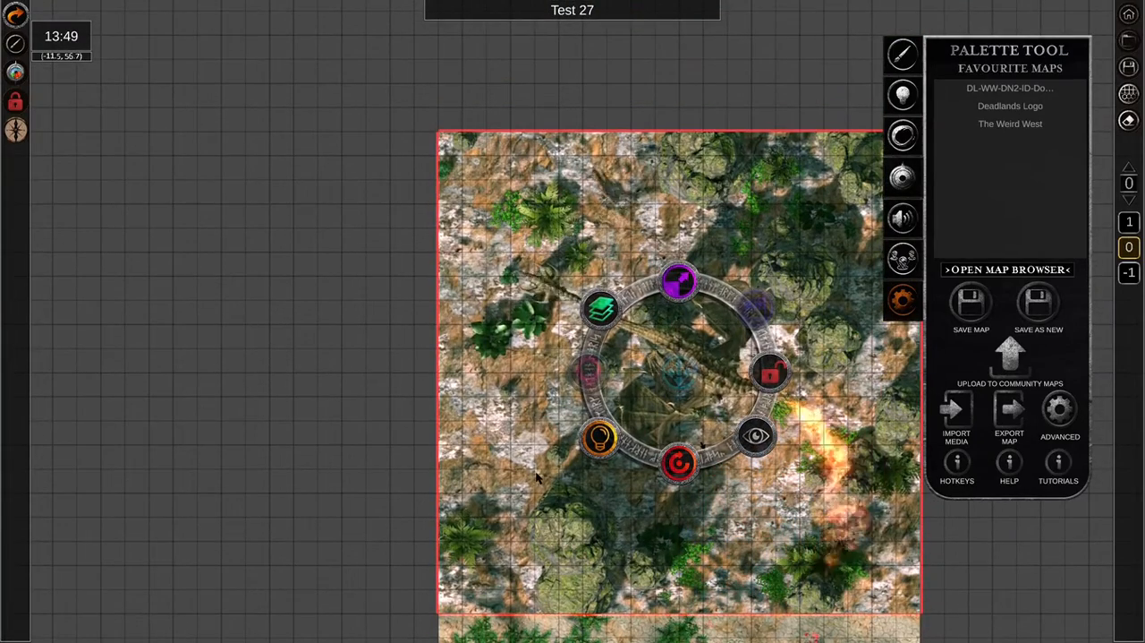
{"action": "mouse_move", "coordinate": [680, 462]}
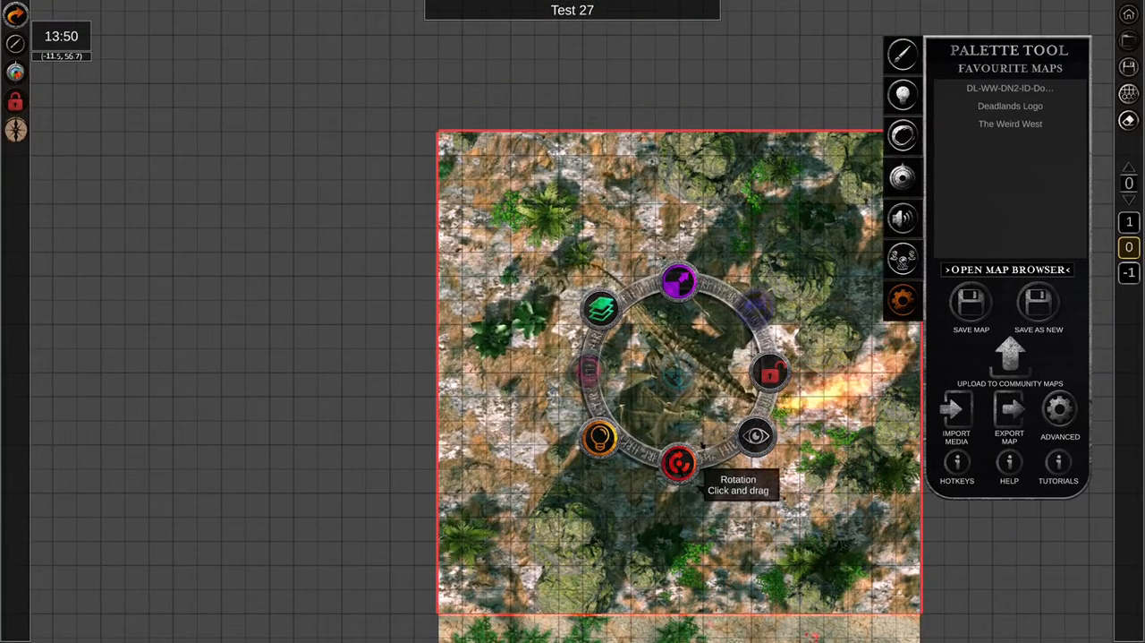